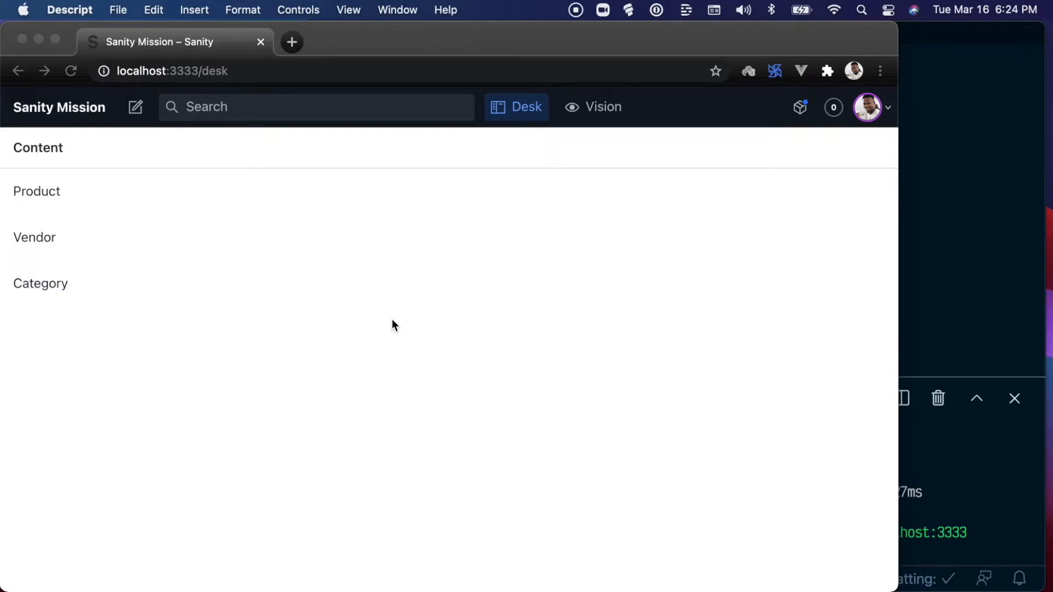
mouse_move(398, 296)
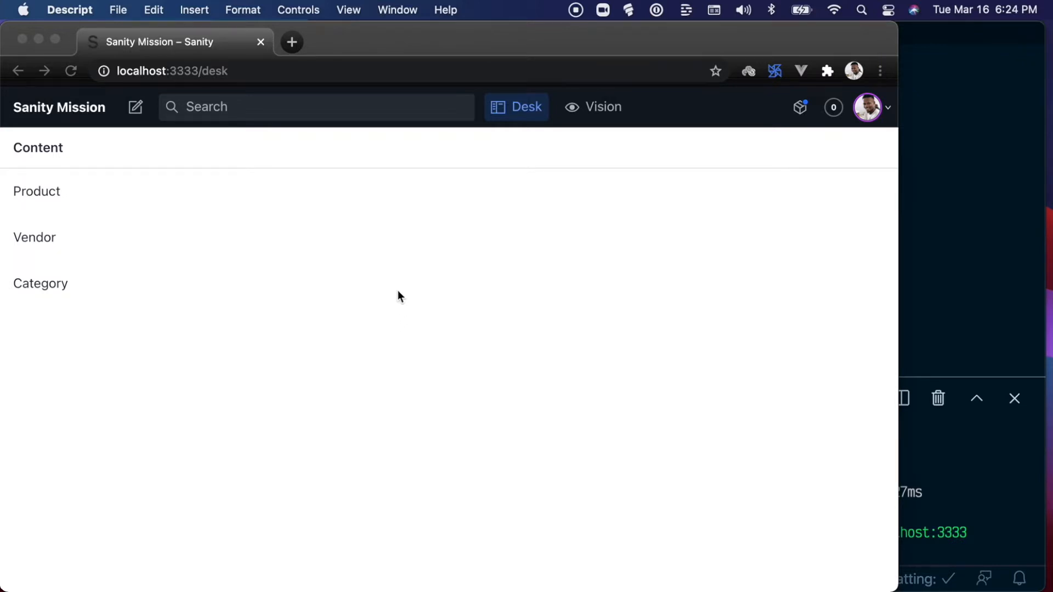
mouse_move(129, 252)
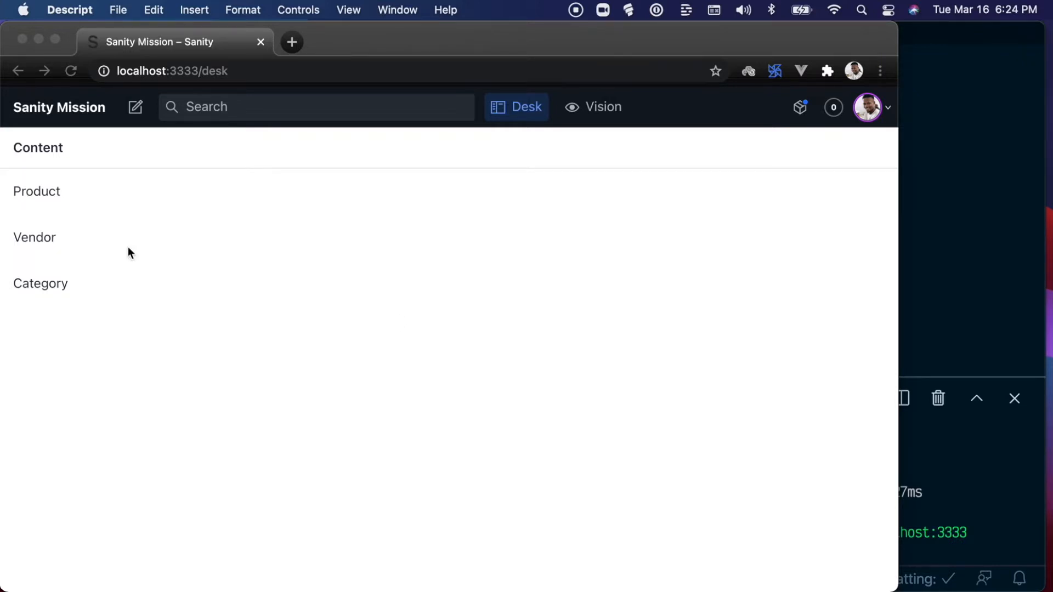
mouse_move(55, 251)
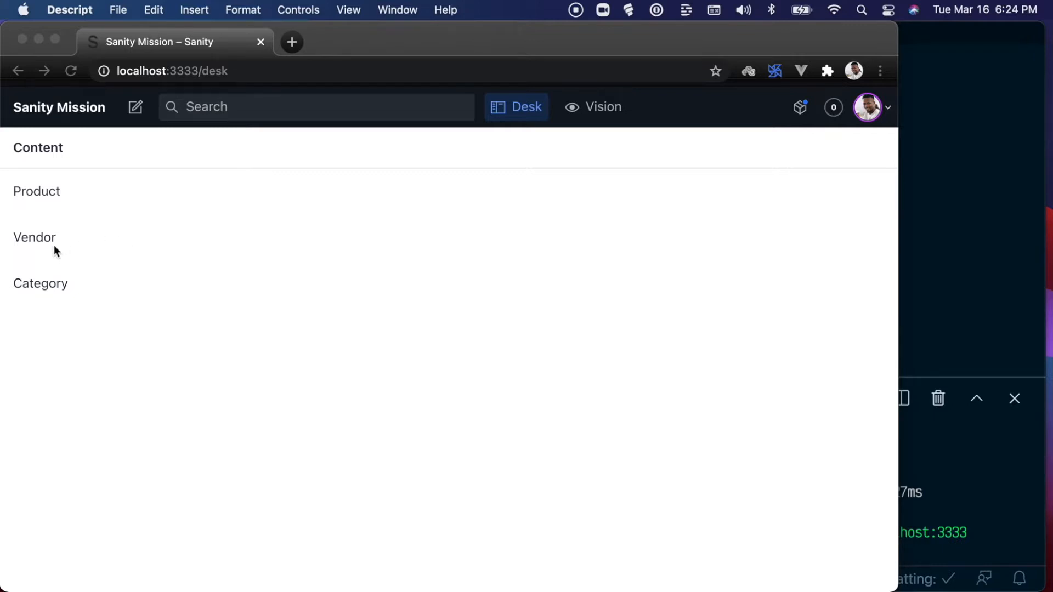
mouse_move(56, 290)
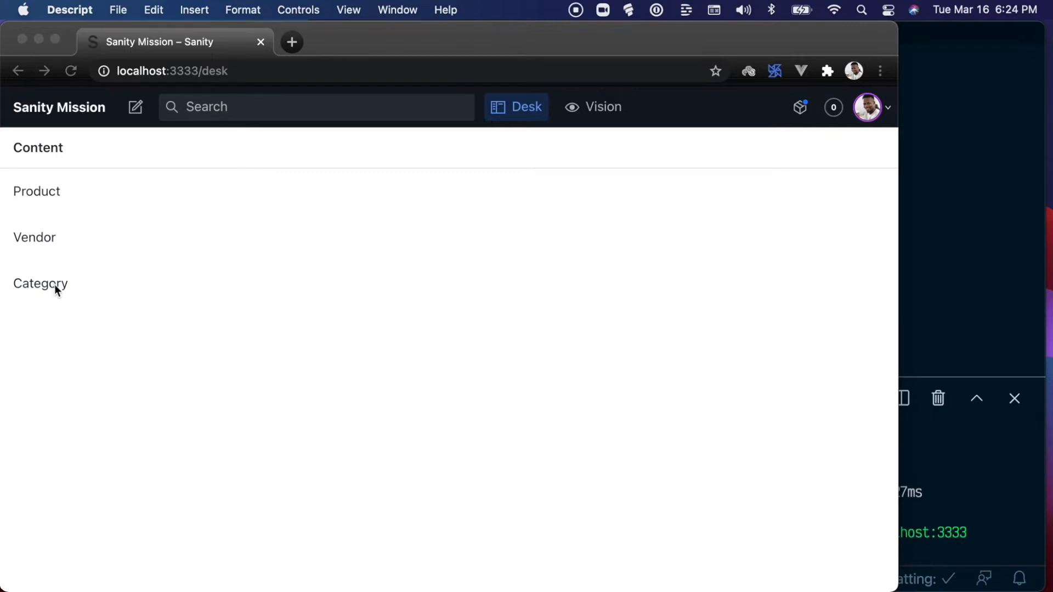
mouse_move(59, 306)
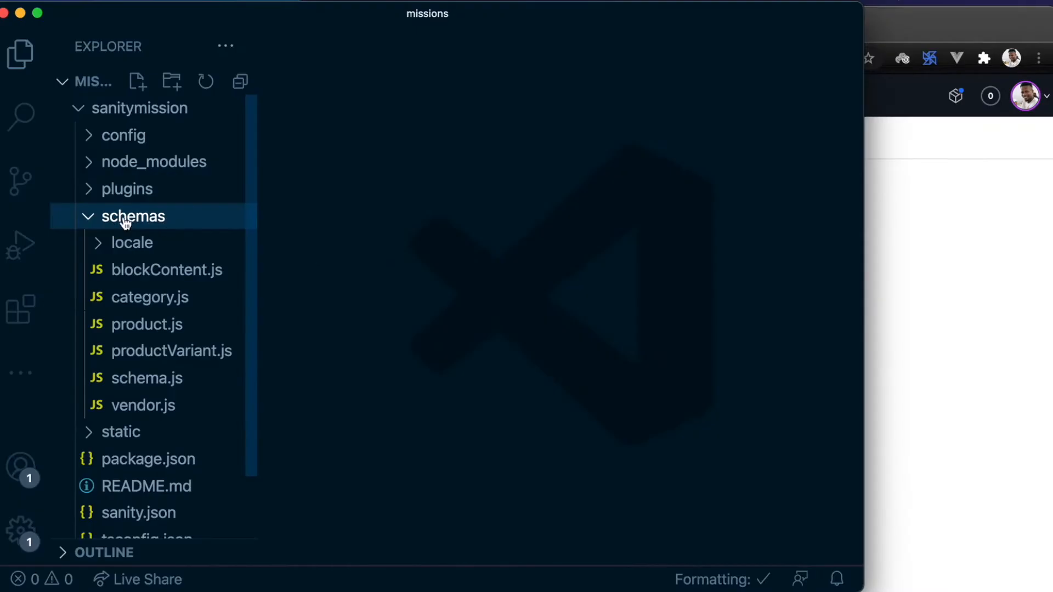
Step: Add a new file named dispatch.js inside the schemas folder
right_click(132, 216)
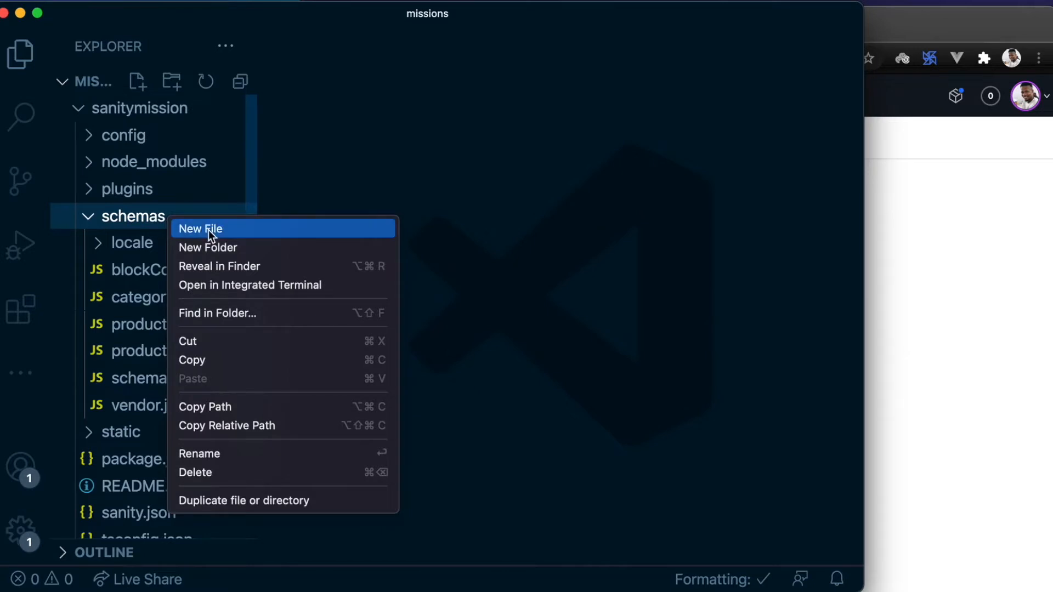
click(199, 228)
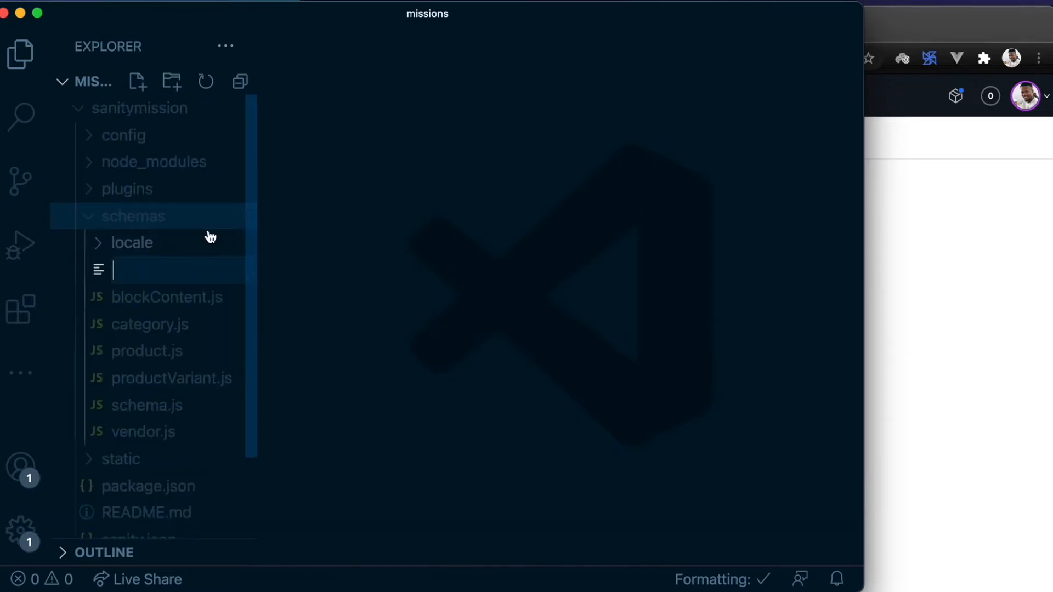
mouse_move(131, 243)
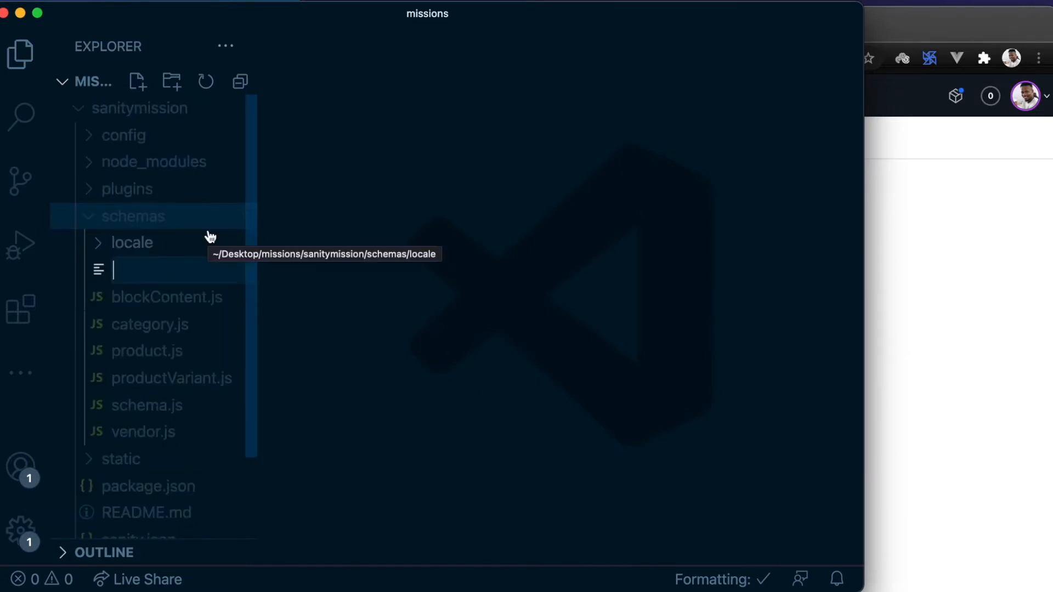
text(dispatch.js)
text(name: "dispatch",)
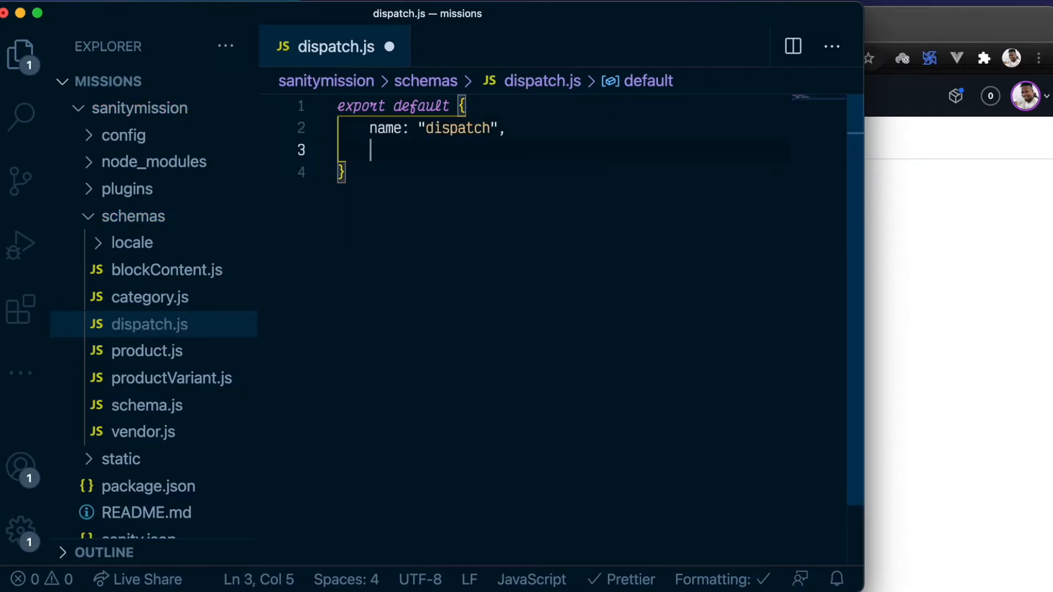
Step: Give the dispatch schema the title "Dispatch" and type "document"
text(title: "Dispatch",)
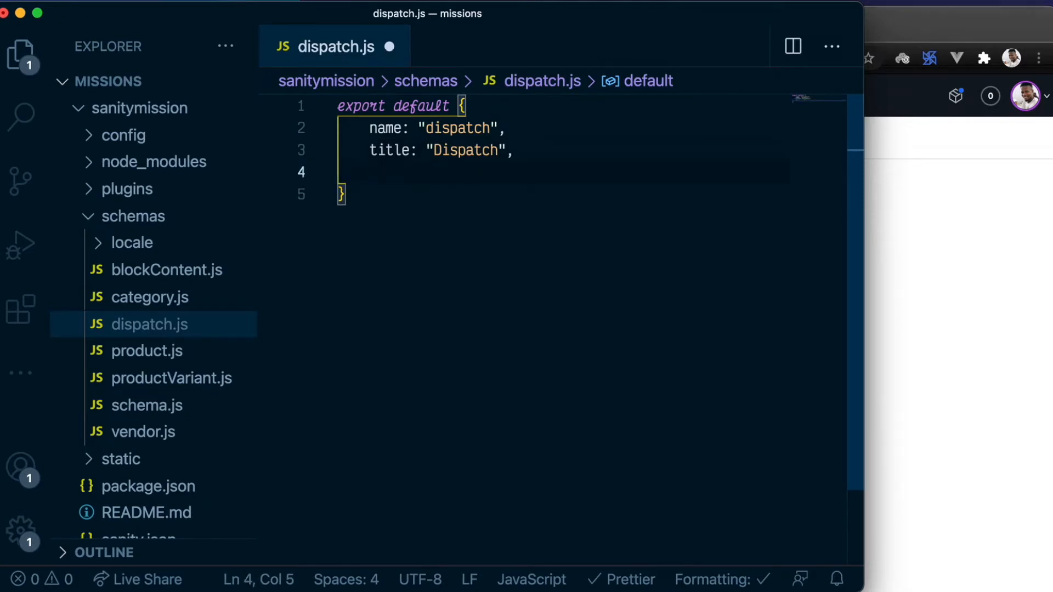
text(type: "d)
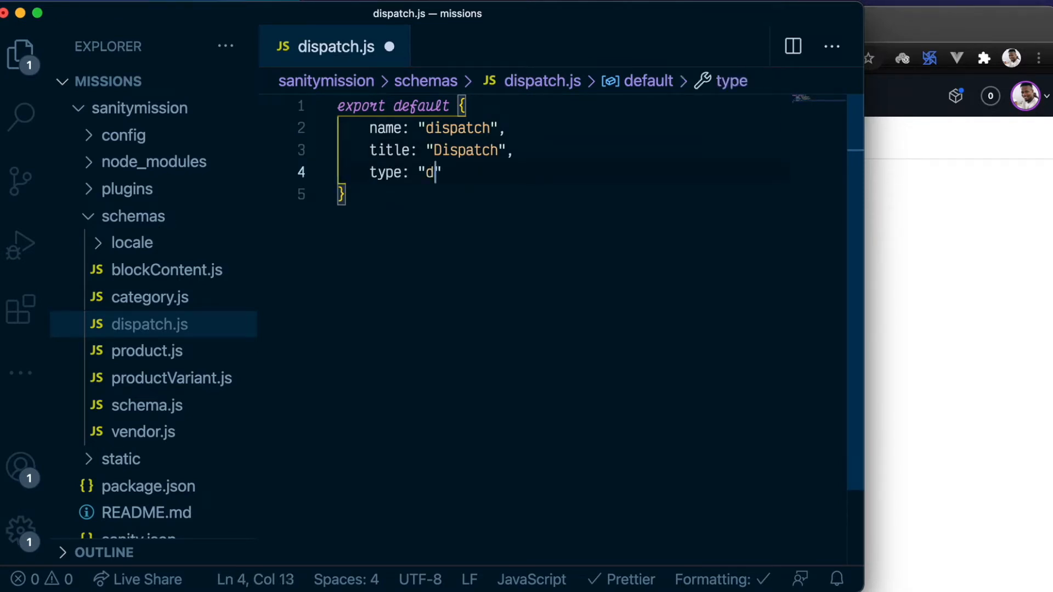
text(ocument)
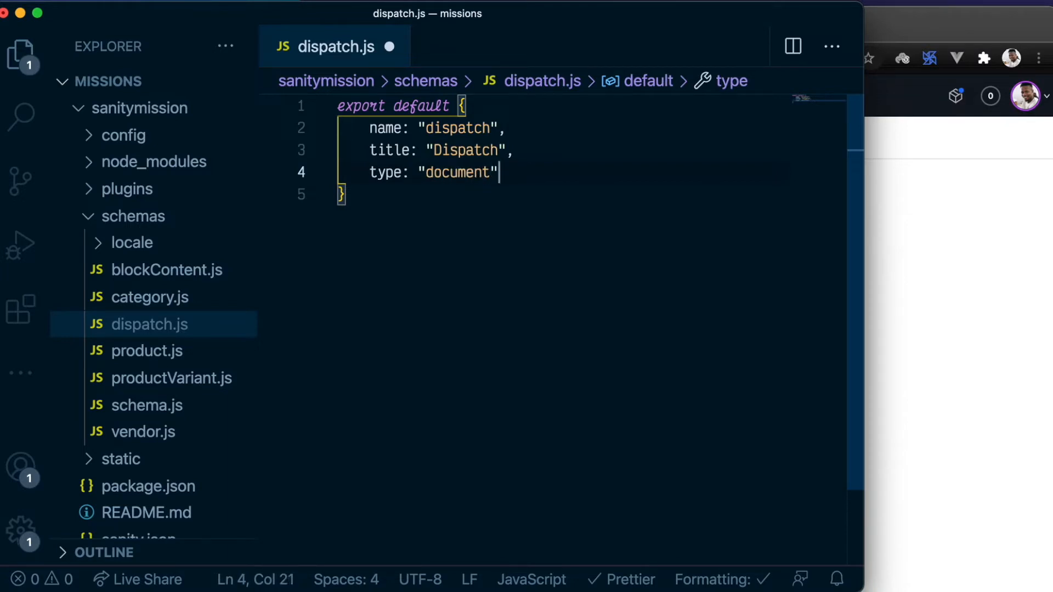
key(Enter)
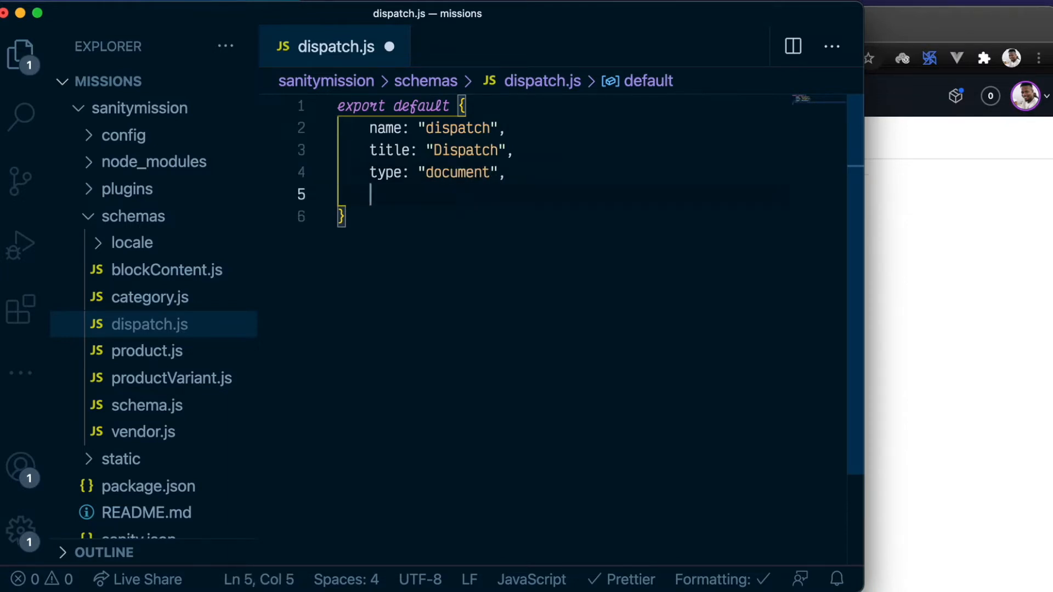
Step: Add a fields array with a string field named "name", titled "Name"
text(fields: [)
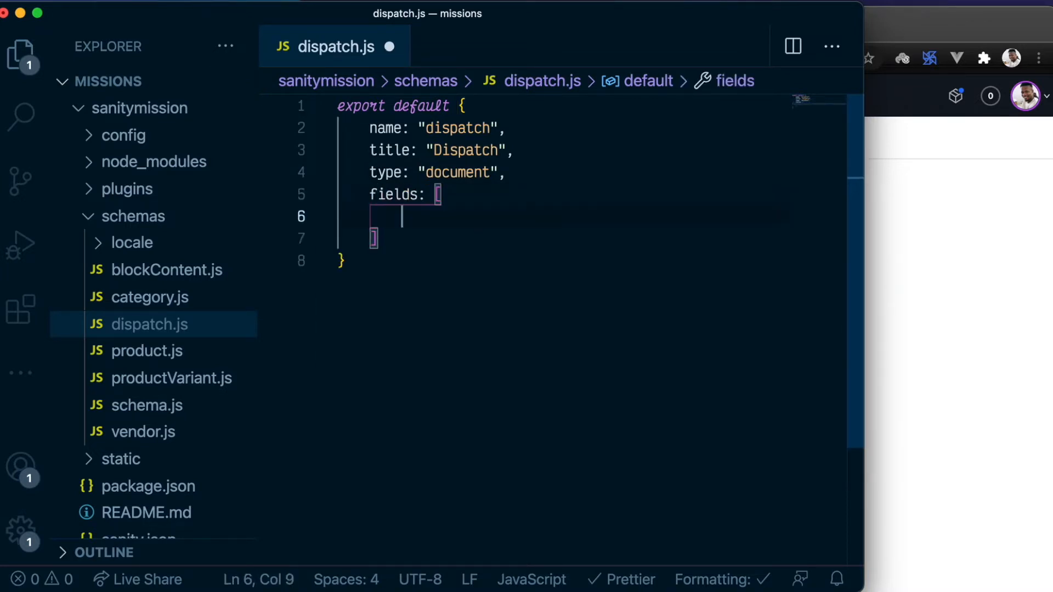
text({)
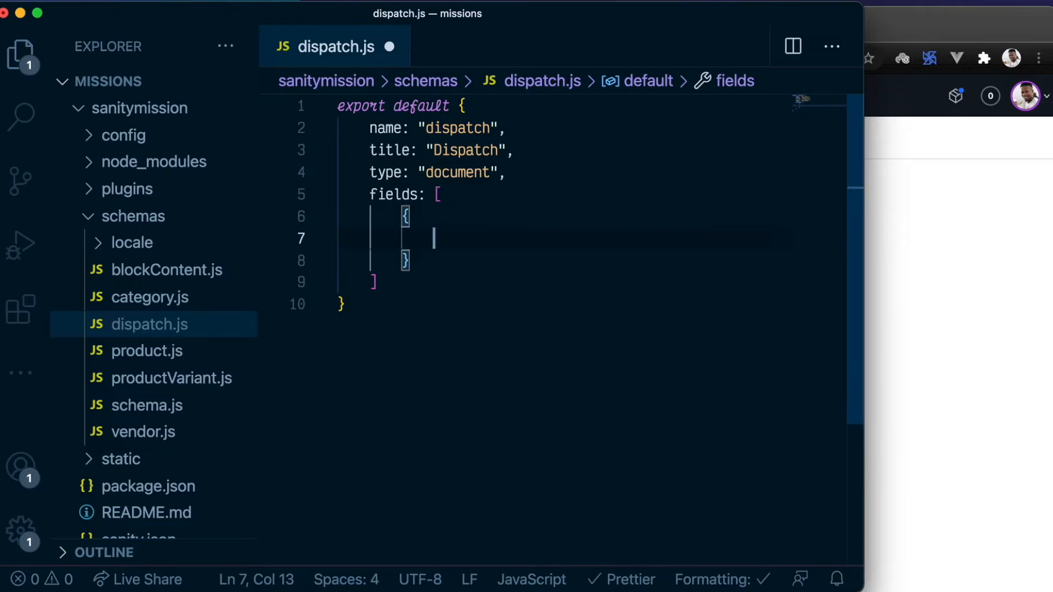
text(name: "name",)
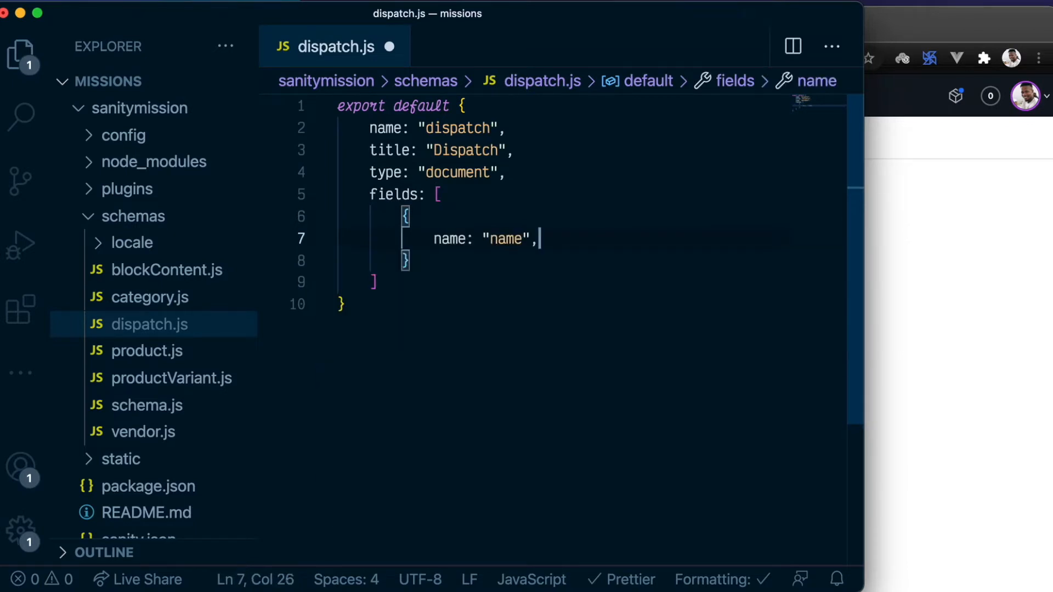
text(title: "Name",)
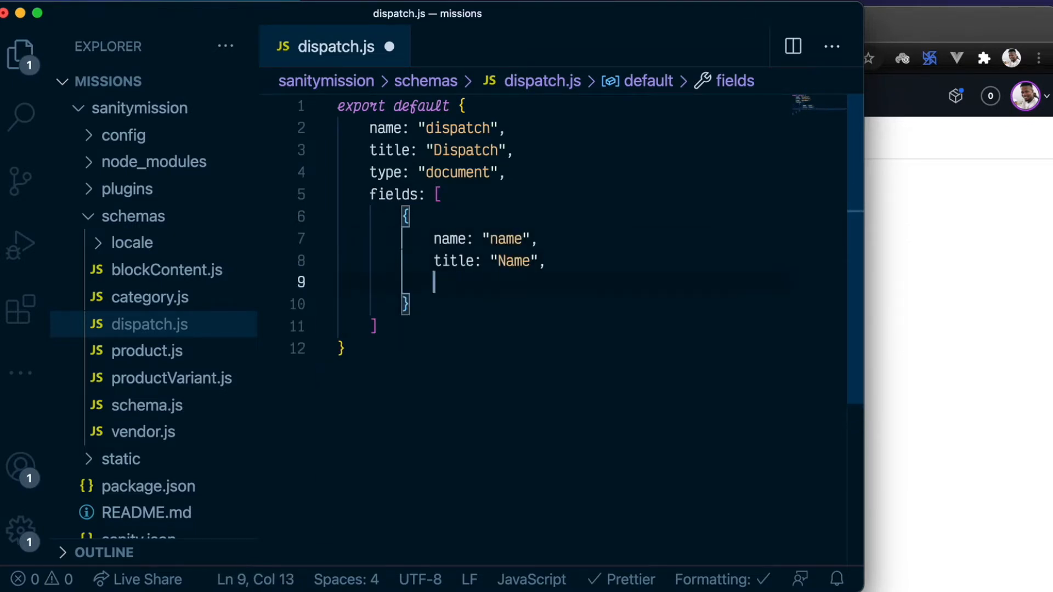
text(type)
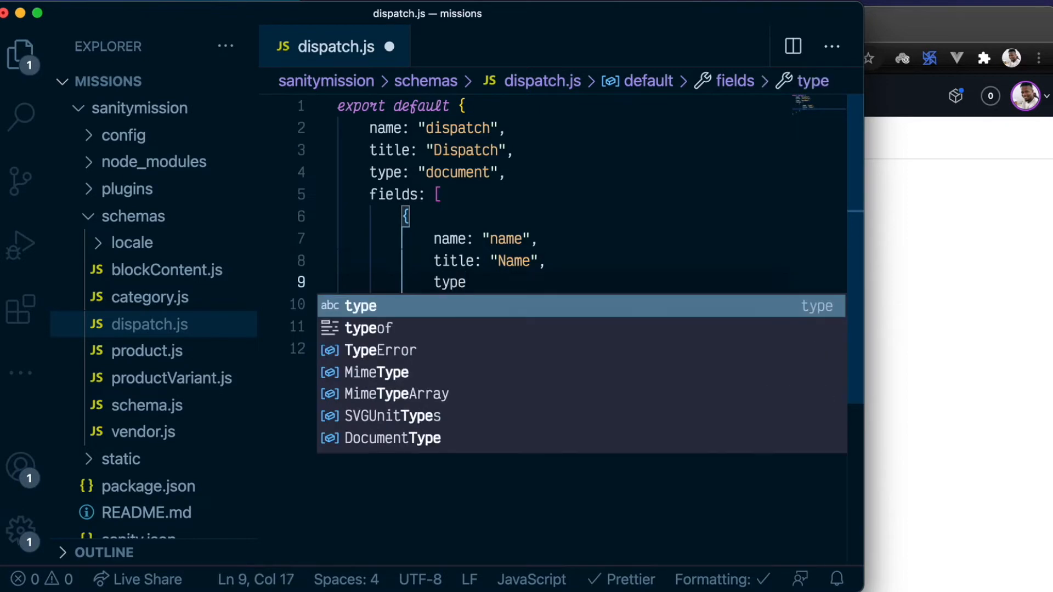
text(: "s)
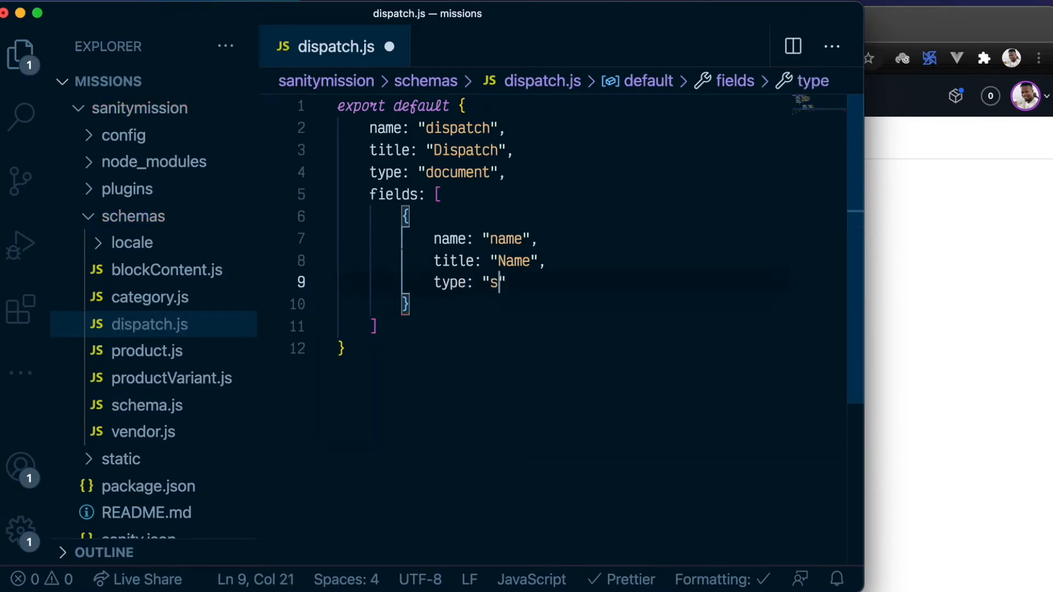
text(tring)
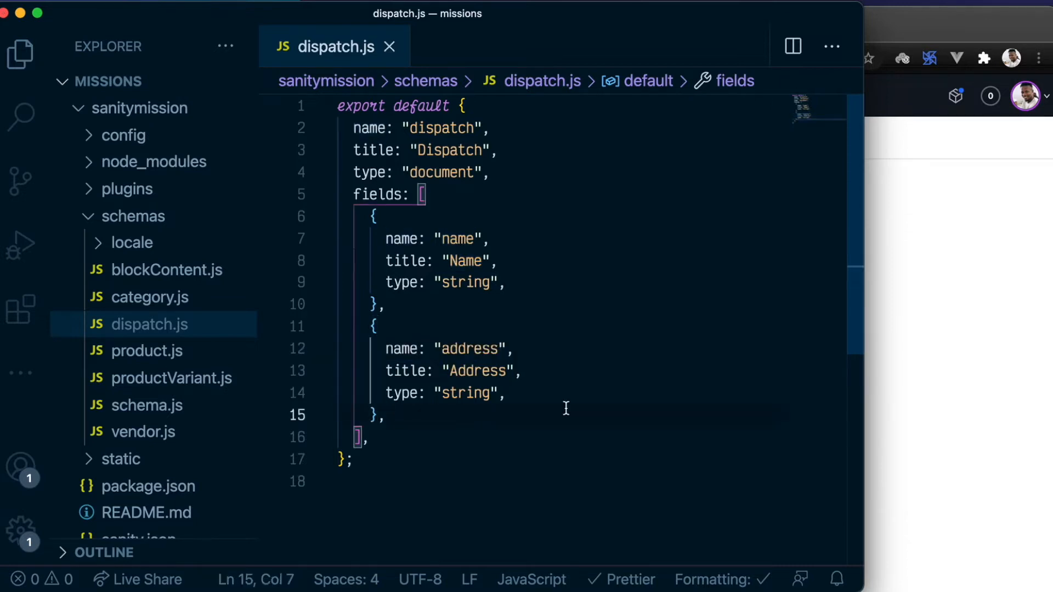
mouse_move(458, 280)
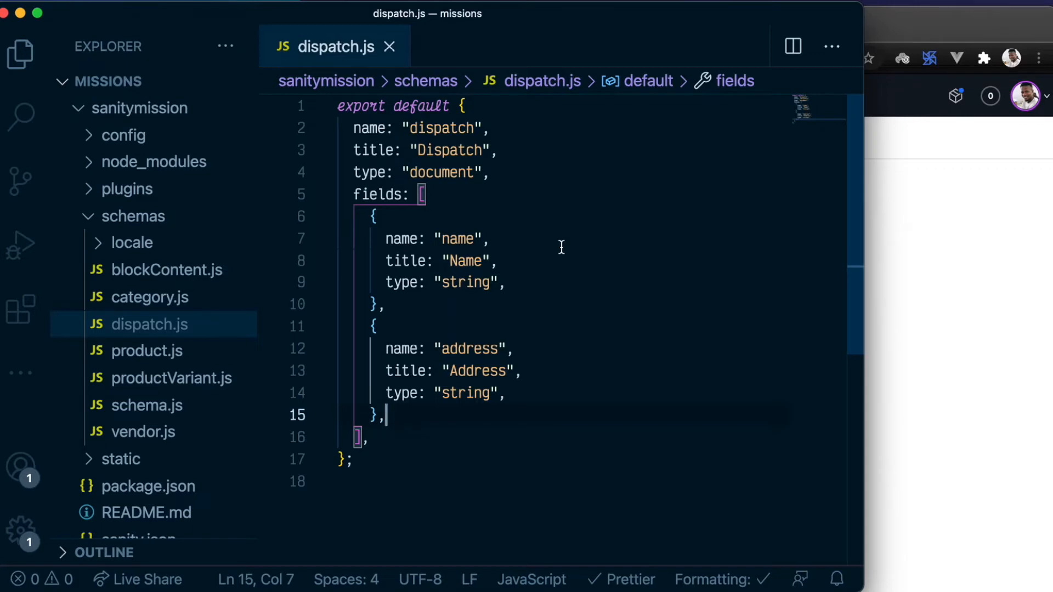
mouse_move(571, 271)
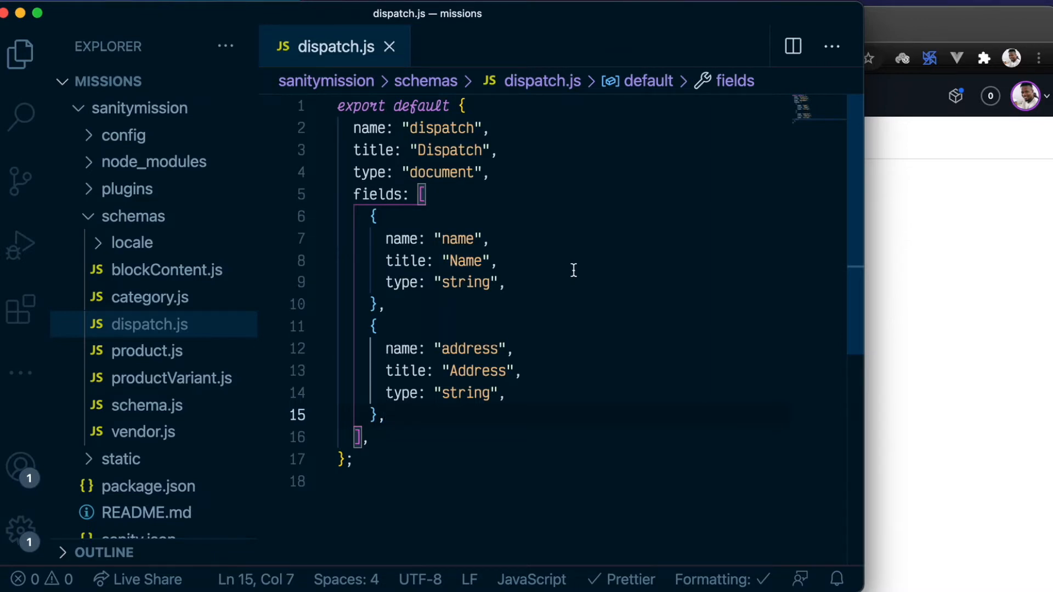
Step: Open the schema.js registry file from the schemas folder
click(146, 405)
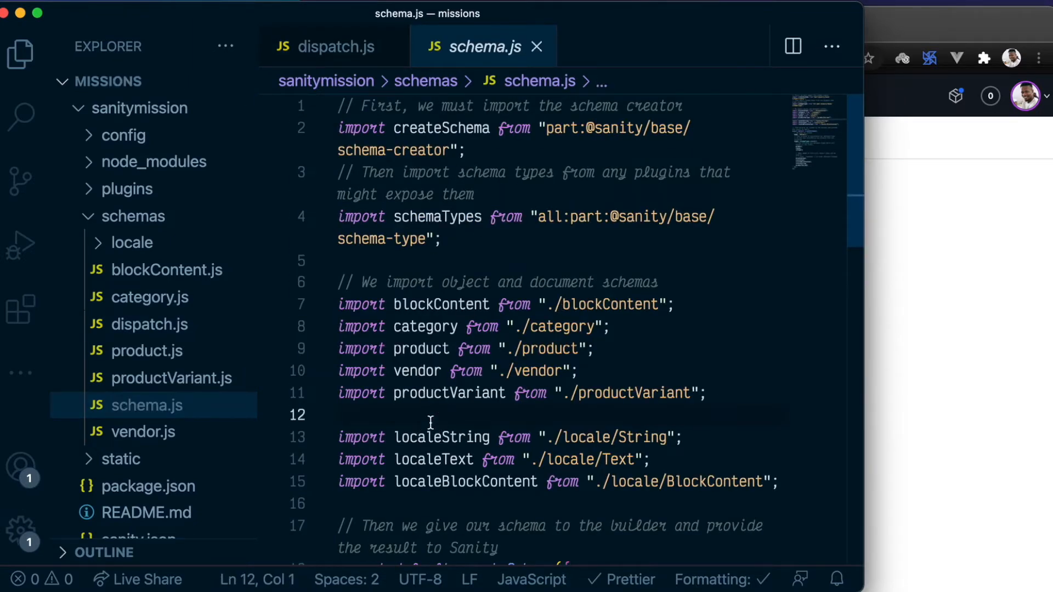
Step: Import dispatch in schema.js and add it to schemaTypes.concat after category
scroll(down, 3)
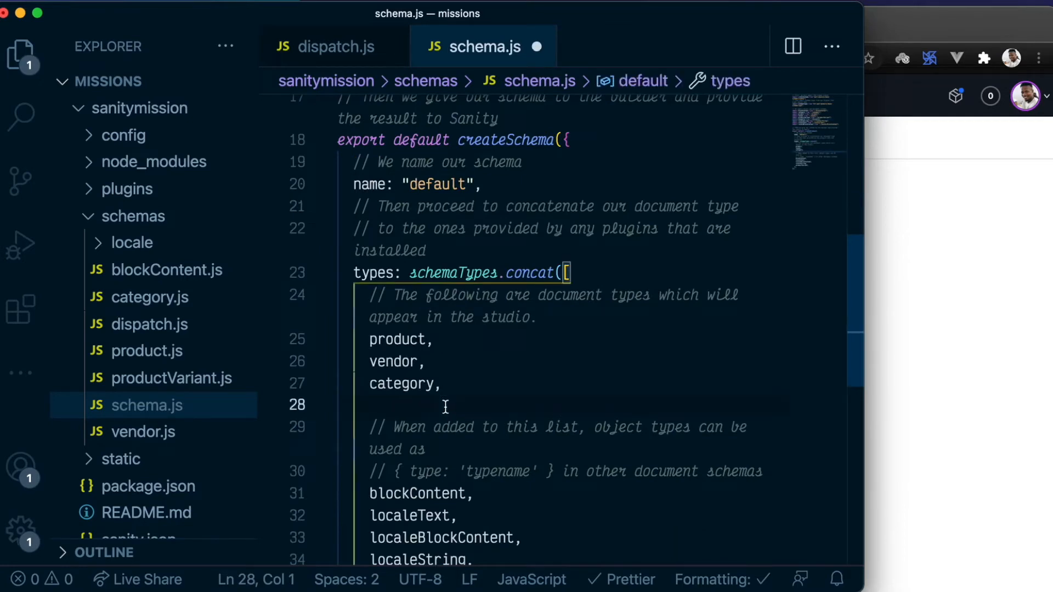
text(di)
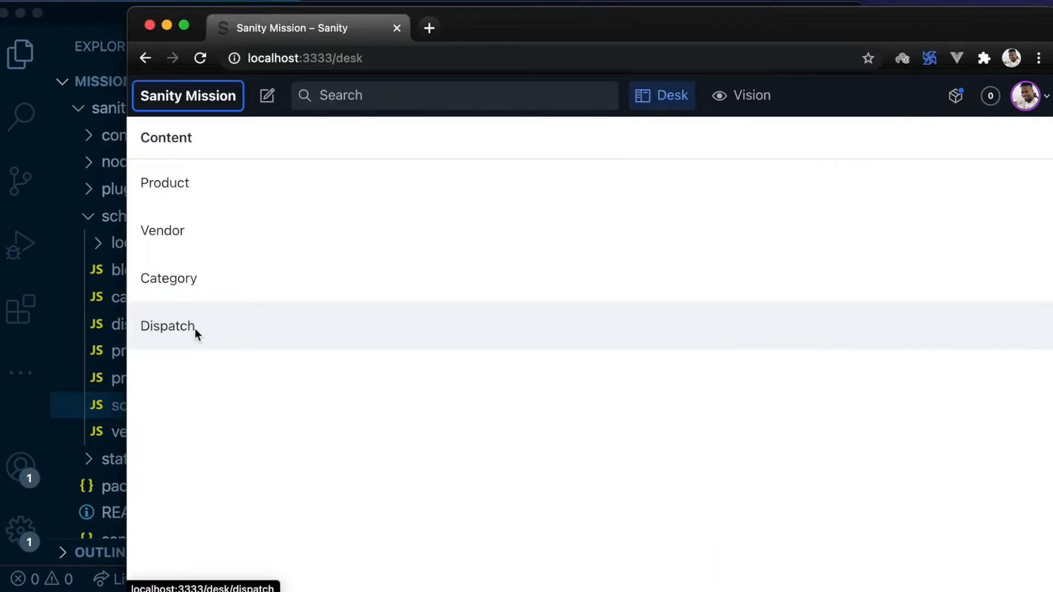
Step: Show the empty Dispatch list and compose a new dispatch document
click(167, 326)
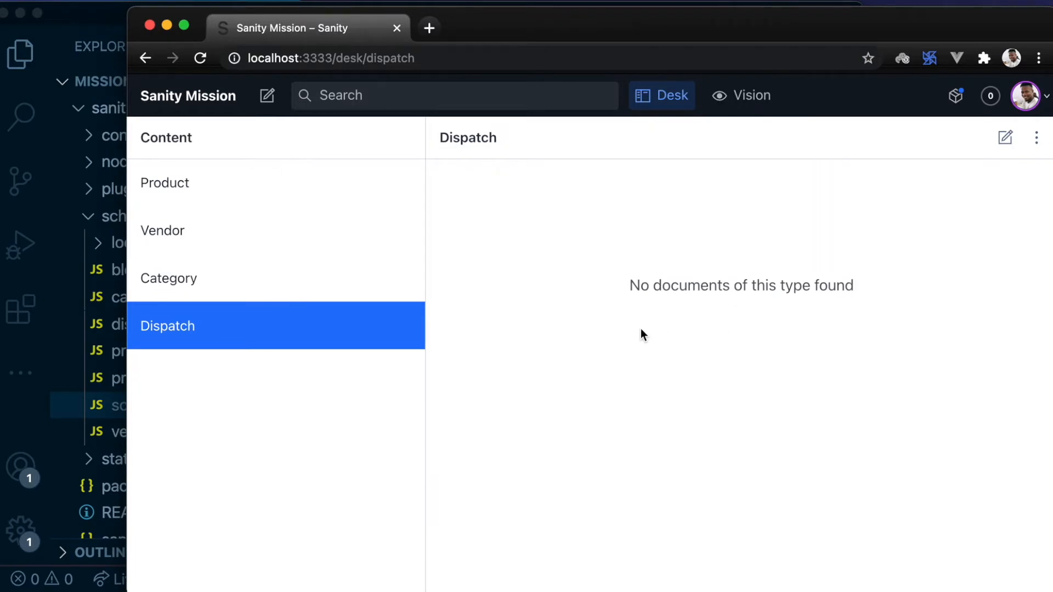
mouse_move(638, 335)
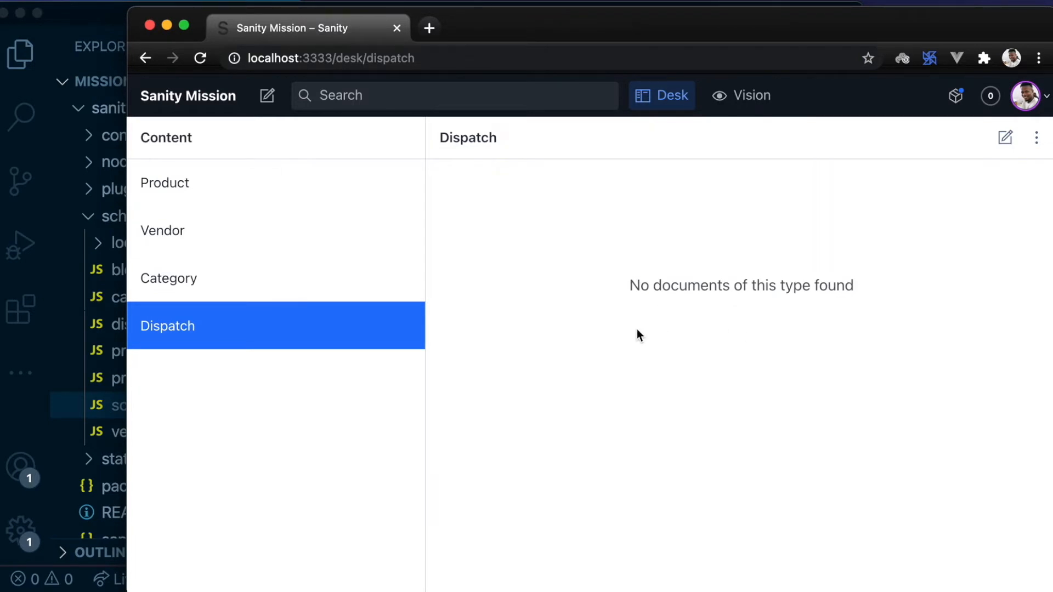
click(1005, 137)
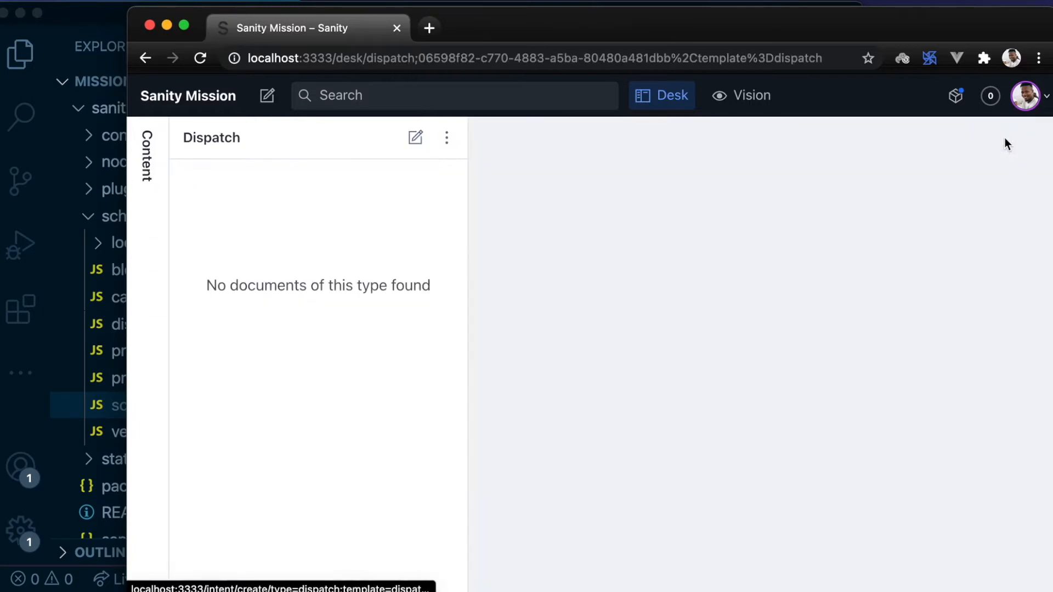
Step: Enter name DHL and address 123 XYZ Street, then publish the dispatch
text(DH)
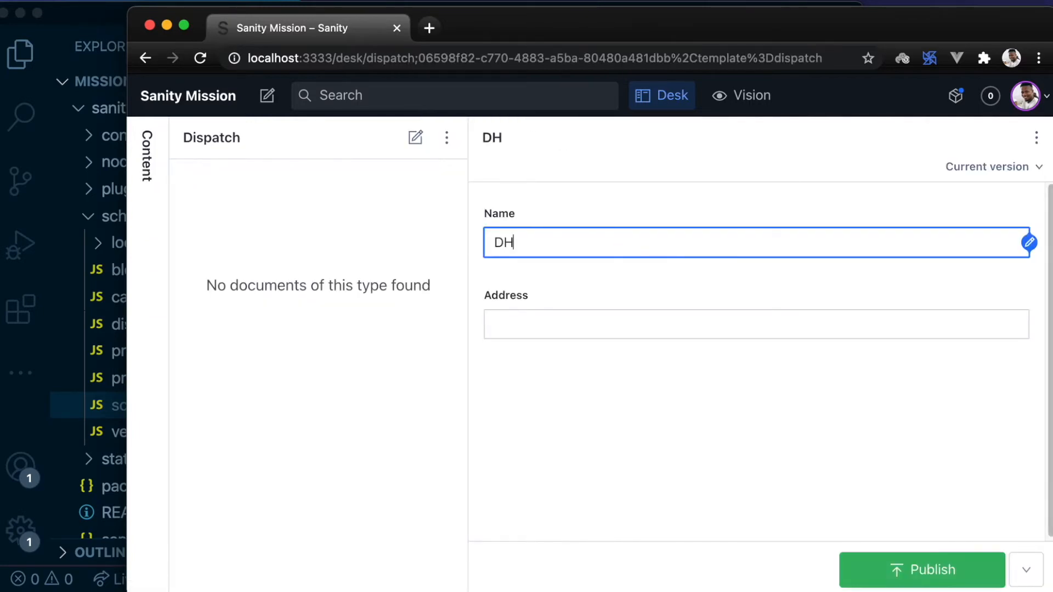
text(L)
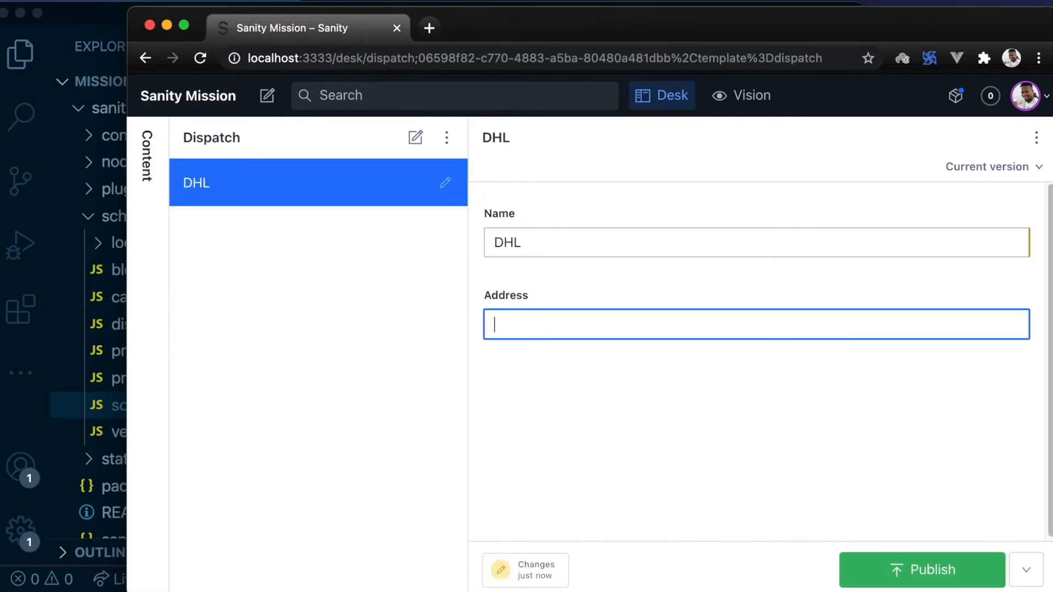
text(123)
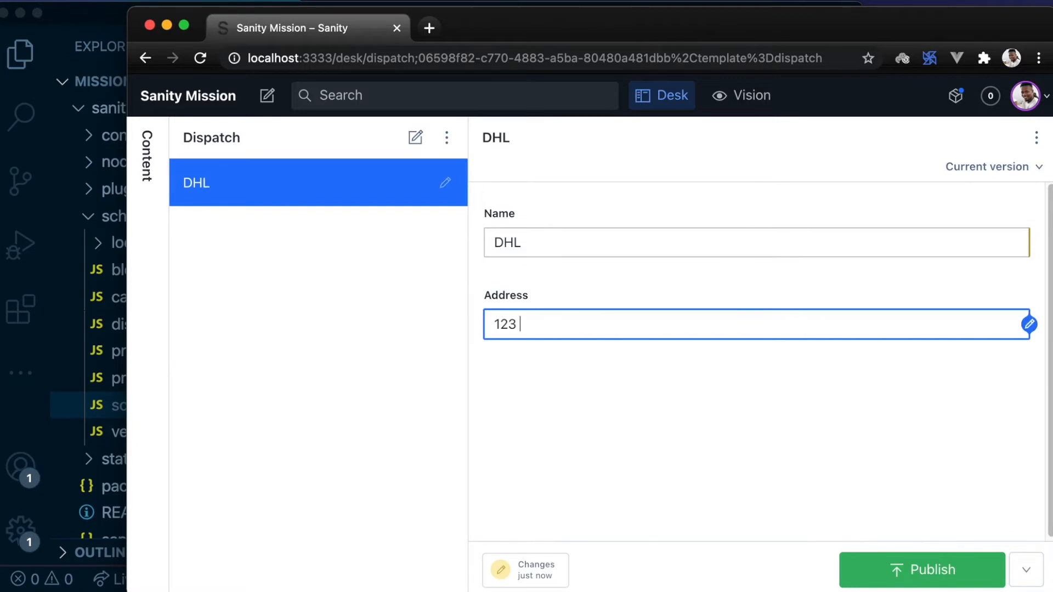
text(XYZ Stre)
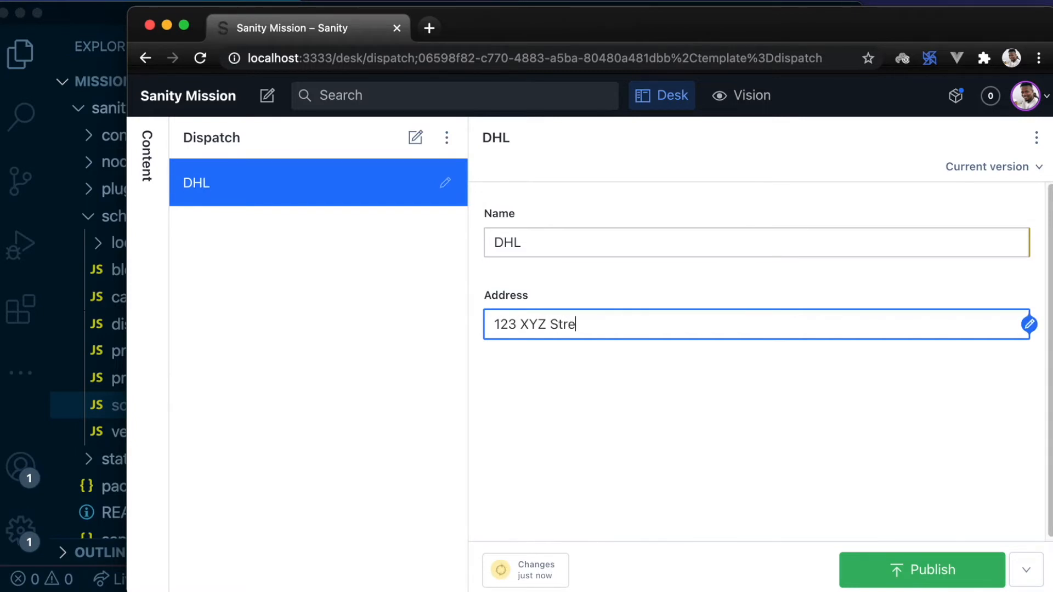
text(et)
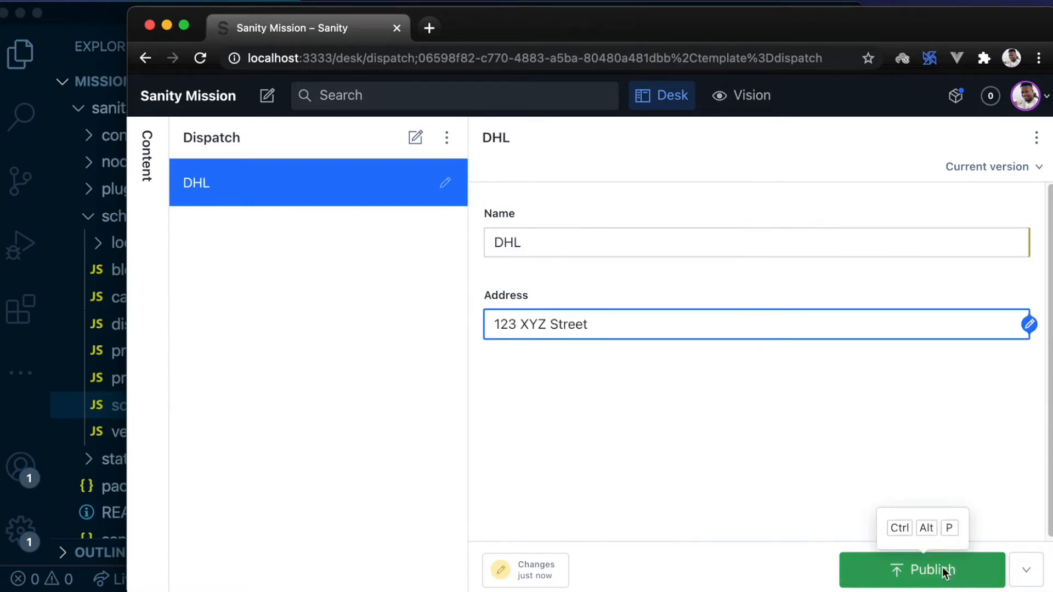
click(920, 569)
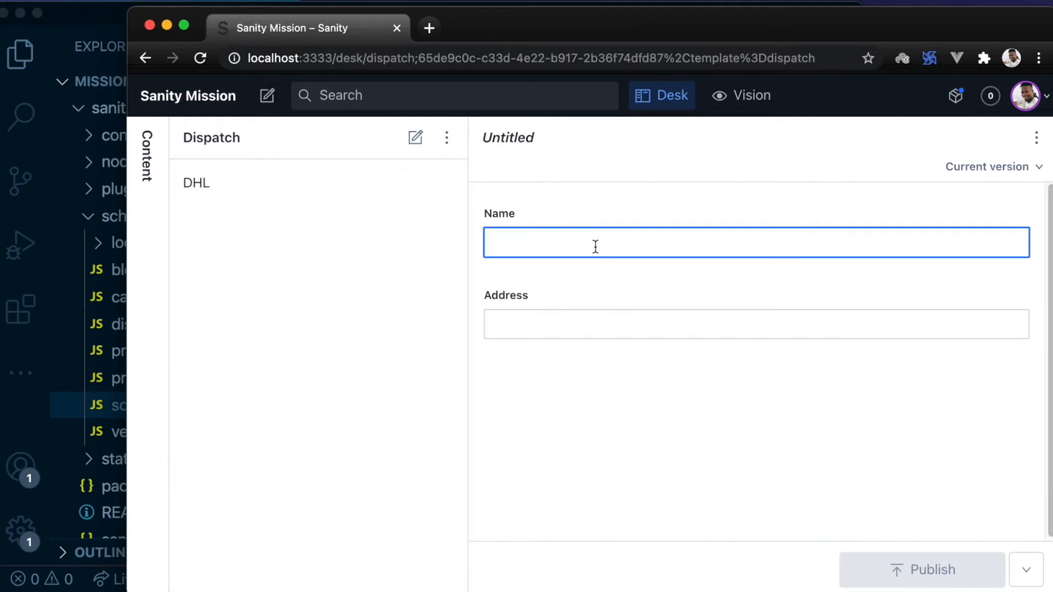
Step: Publish a FedEx dispatch with address 456 ABC Street, then open Vision
text(FedEx)
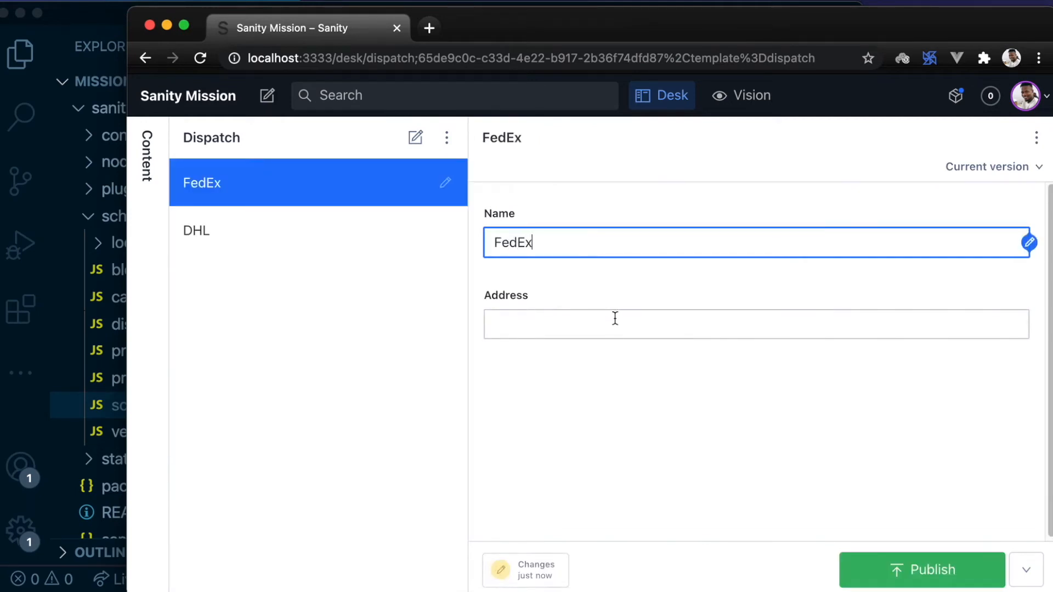
text(4)
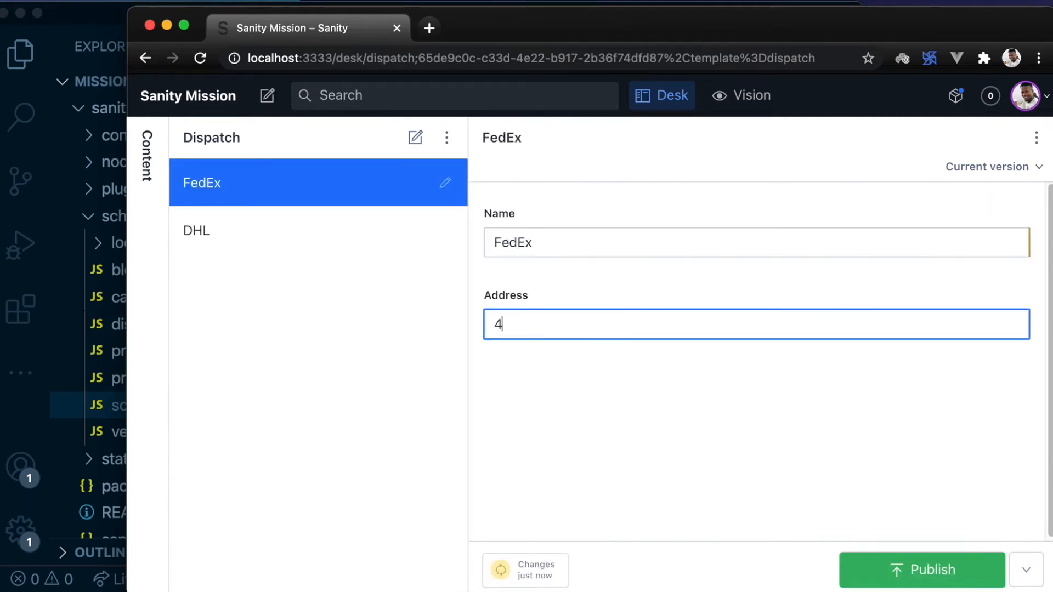
text(56 A)
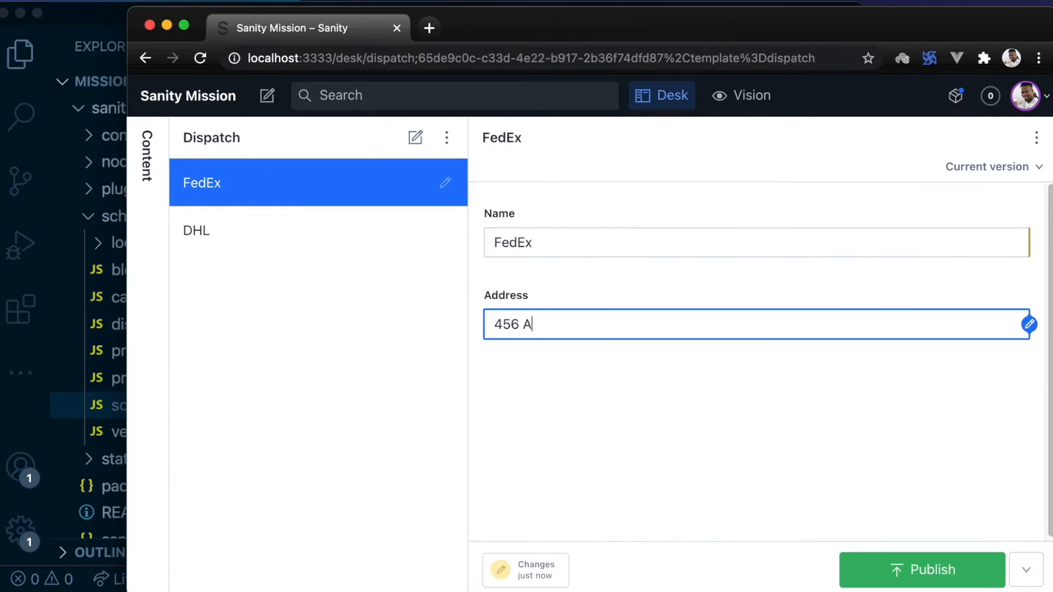
text(BC Street)
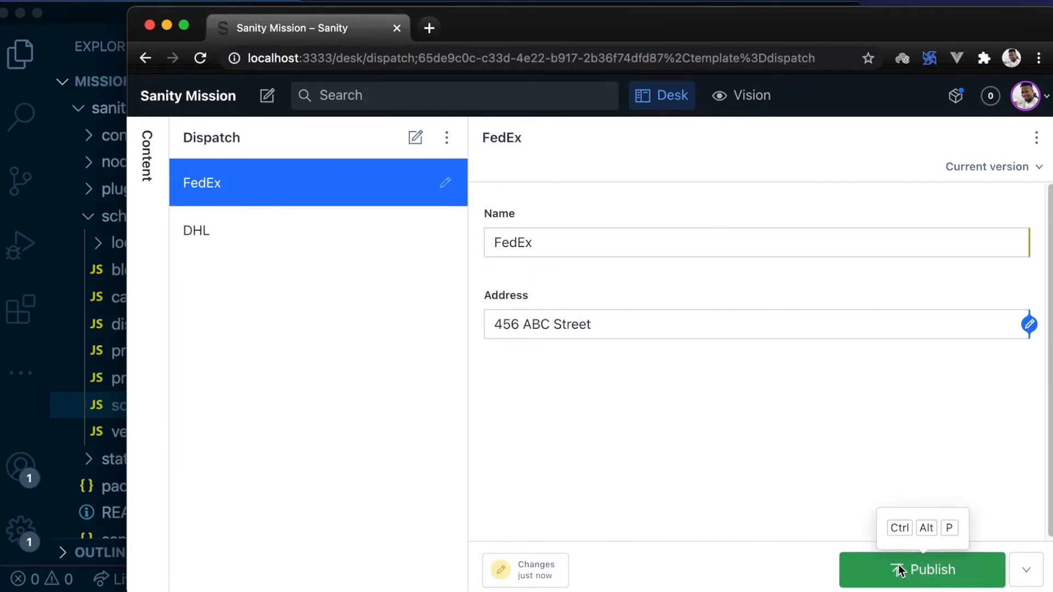
click(921, 570)
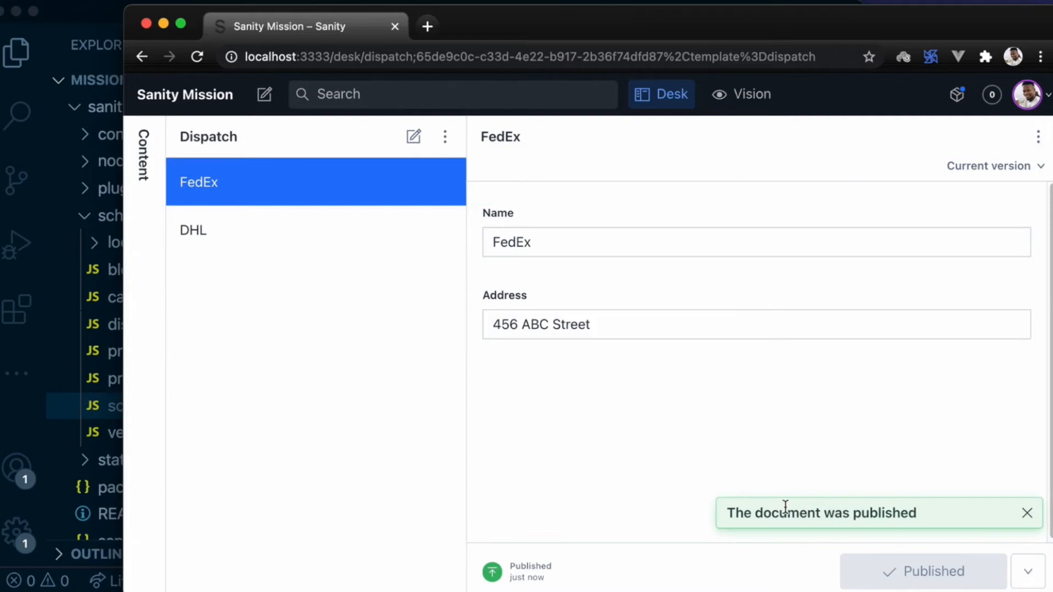
click(741, 95)
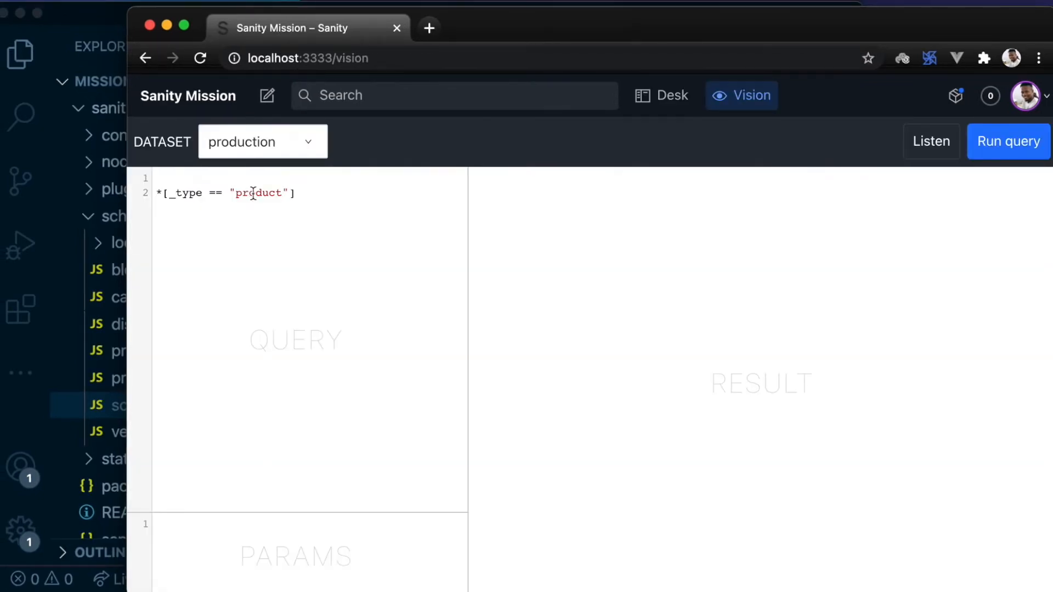
Step: Run *[_type == "dispatch"] in Vision to see DHL and FedEx, then return to VS Code
text(dispa)
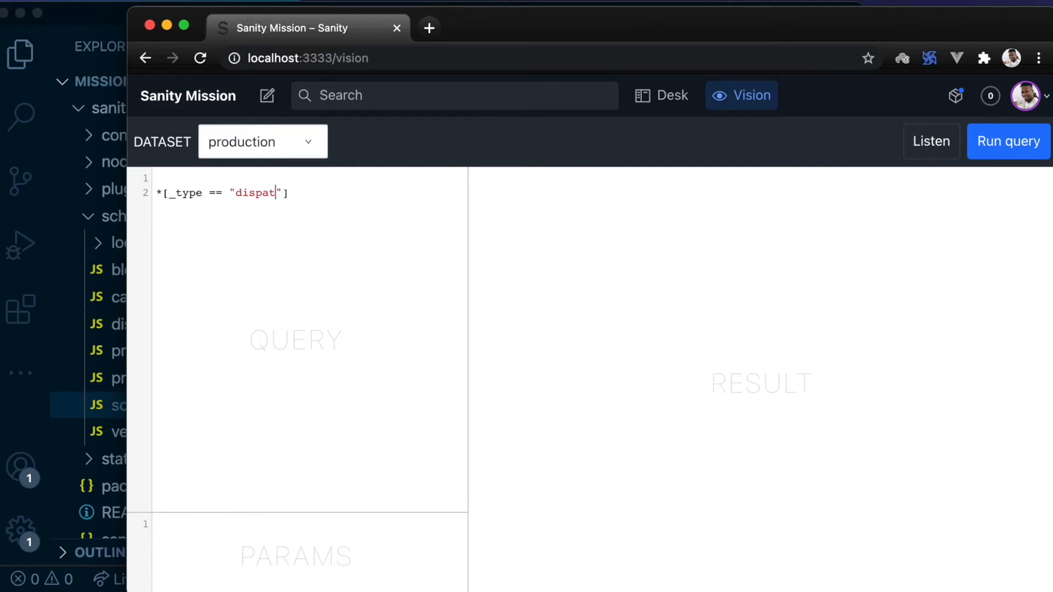
text(ch)
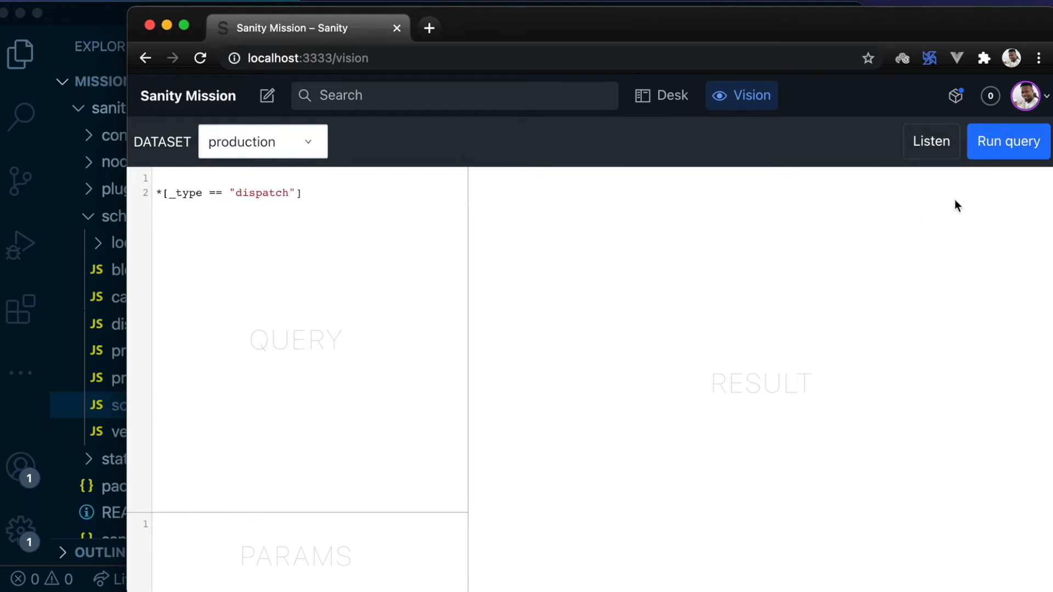
click(1008, 140)
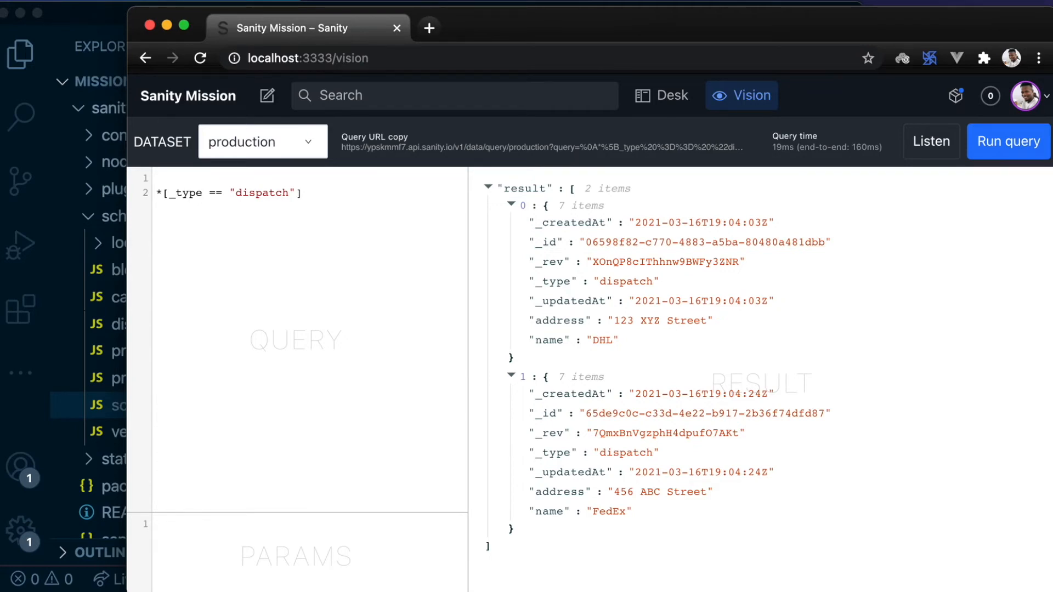
click(141, 432)
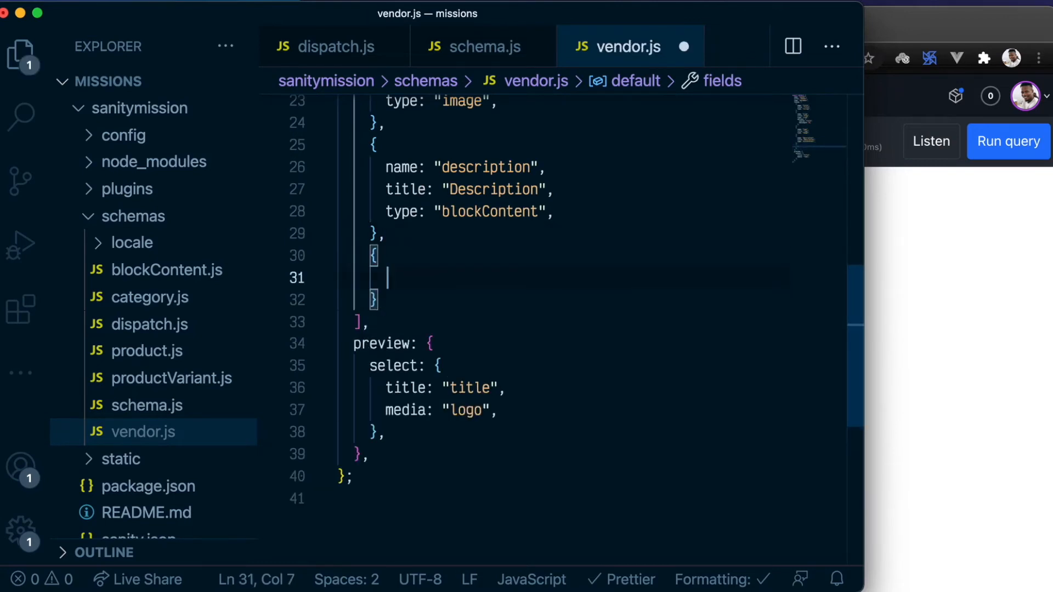
Step: Add a vendor.js field named dispatcher, titled "Dispatch Service", of type reference
text(name: "dispatcher",)
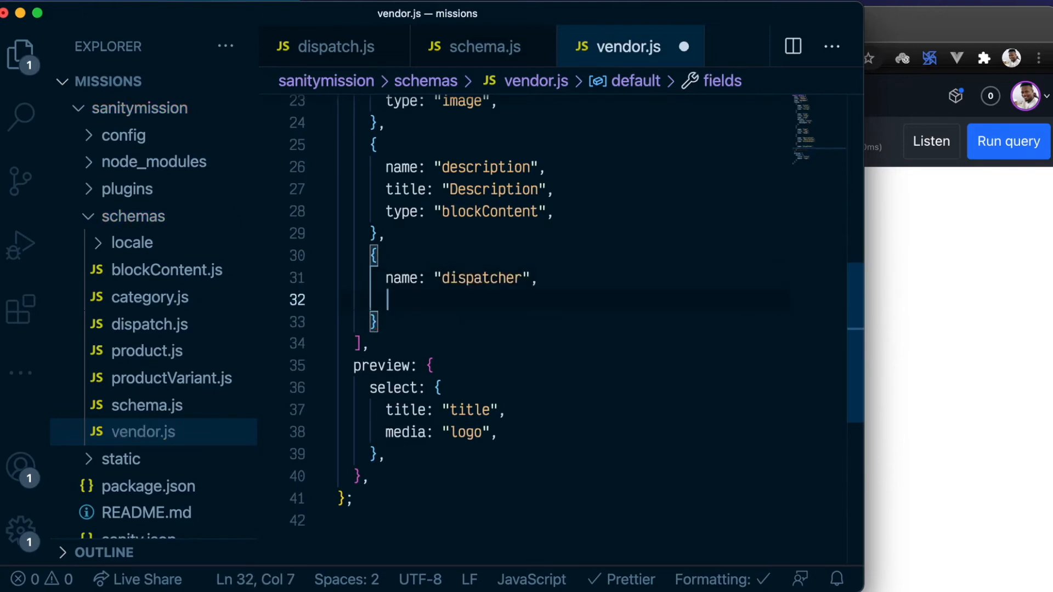
text(title:)
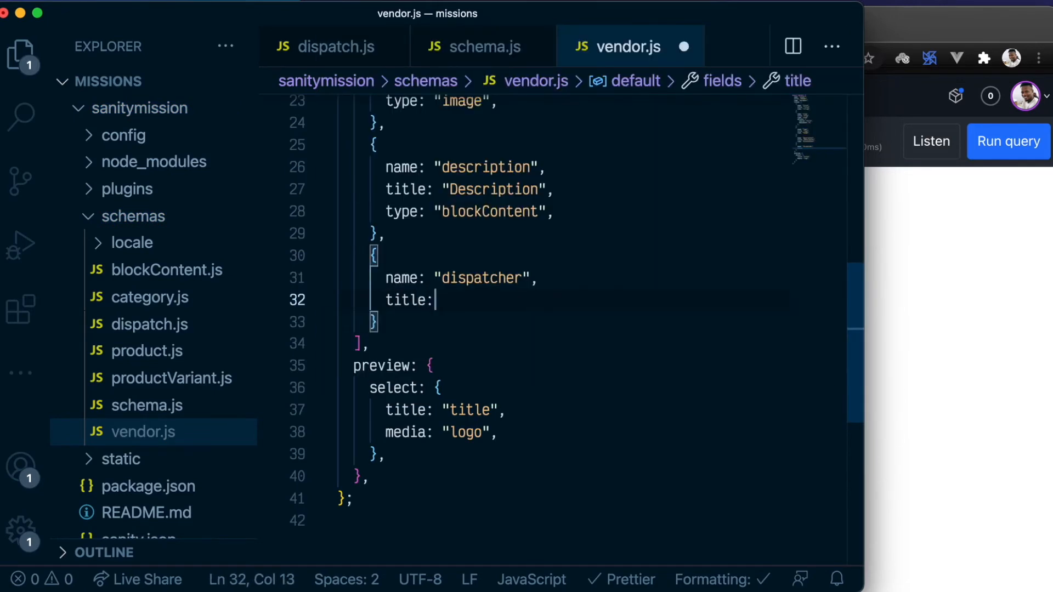
text("Dispa")
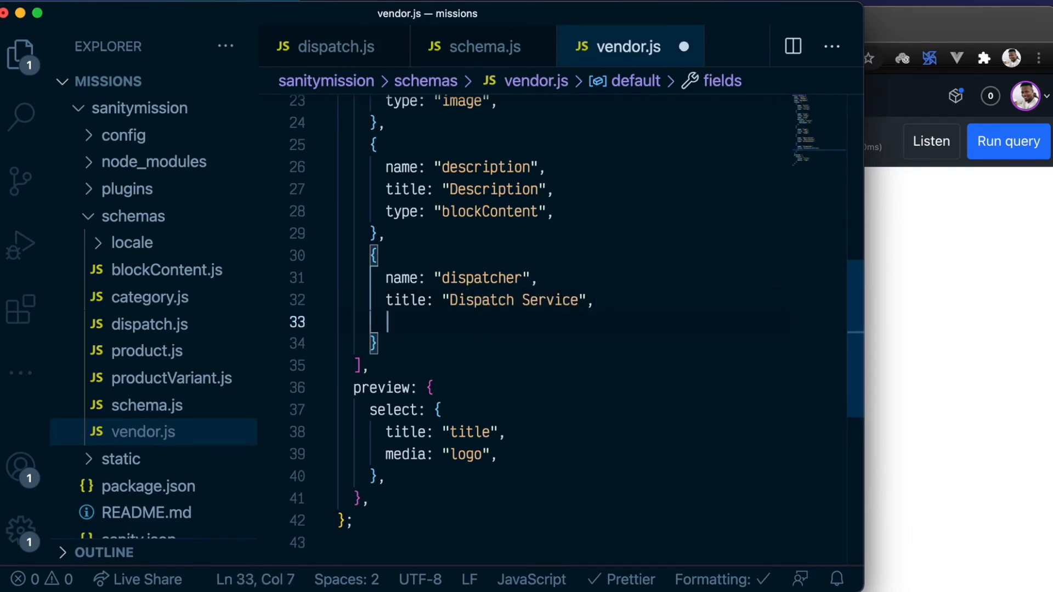
text(type)
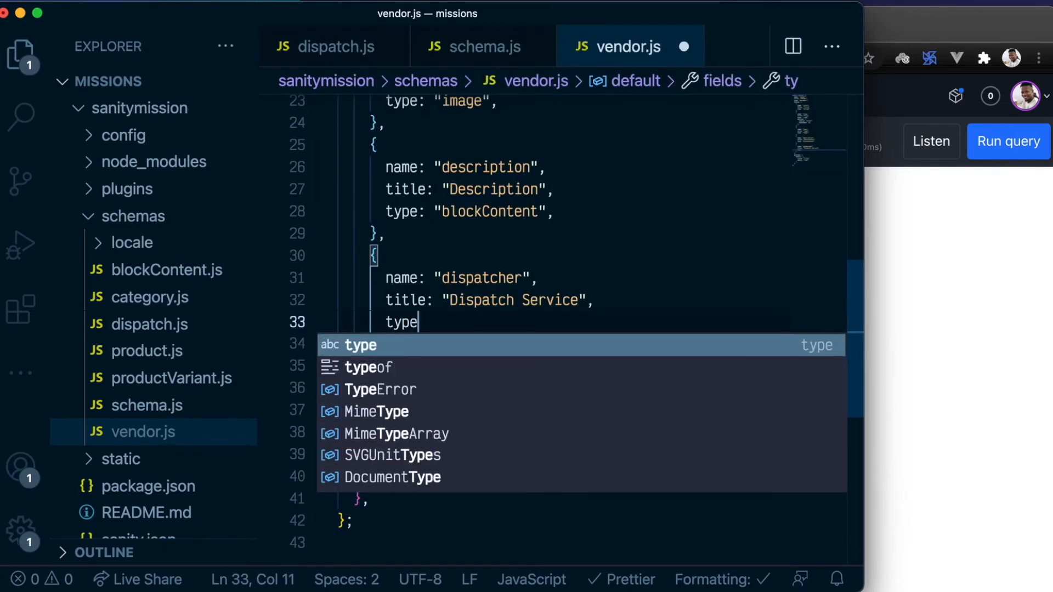
text(: "")
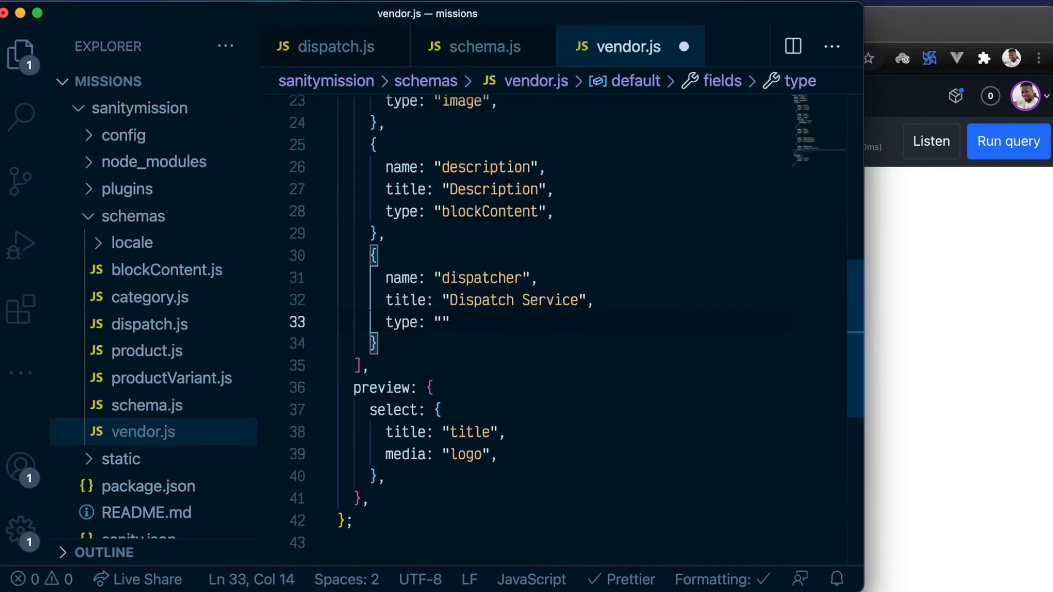
text(reference)
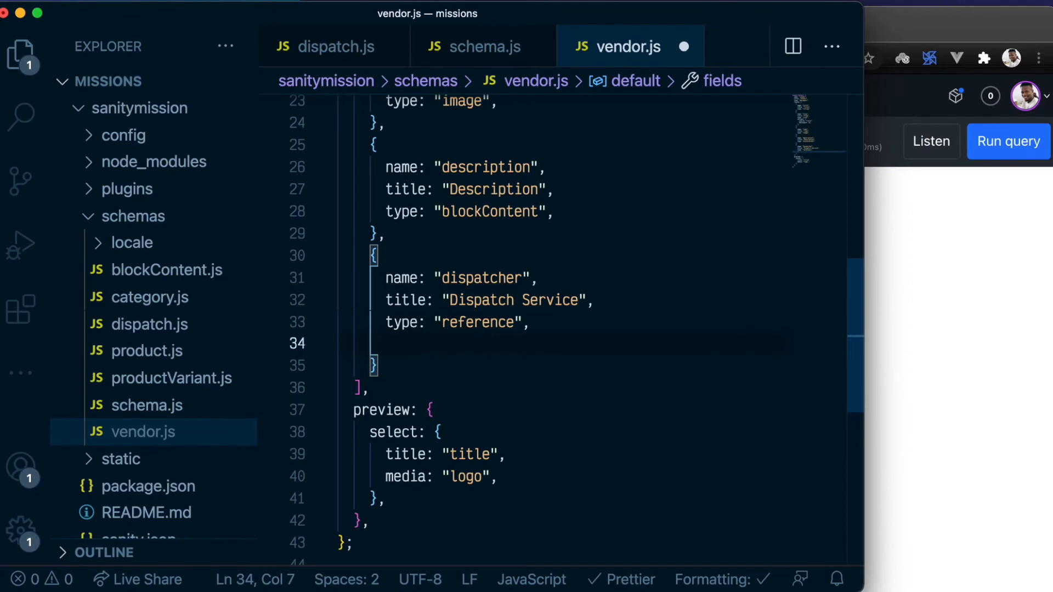
Step: Point the dispatcher reference at dispatch documents with to: [{type: "dispatch"}]
text(to)
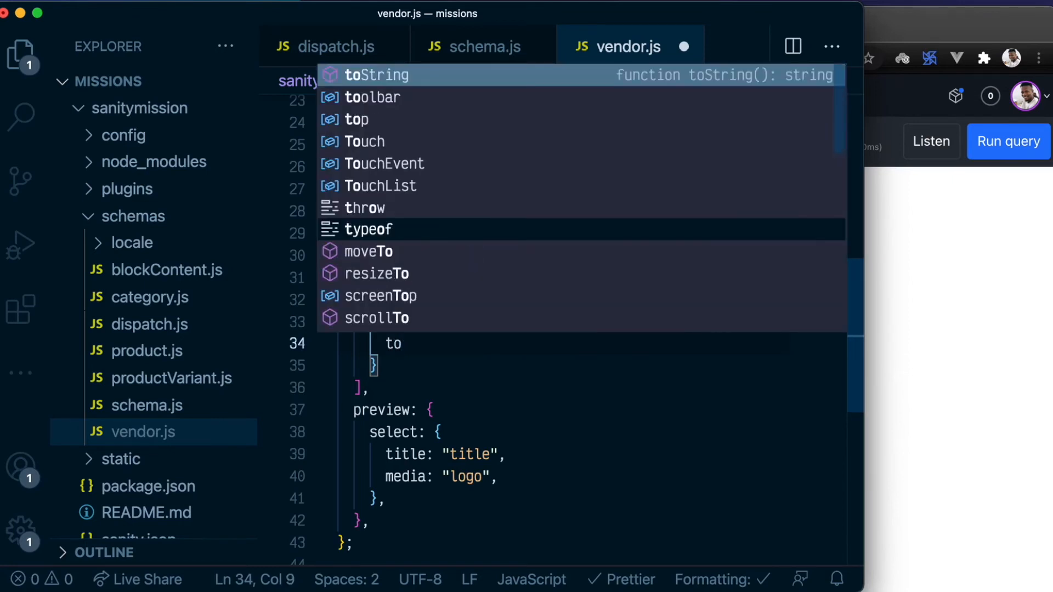
key(Escape)
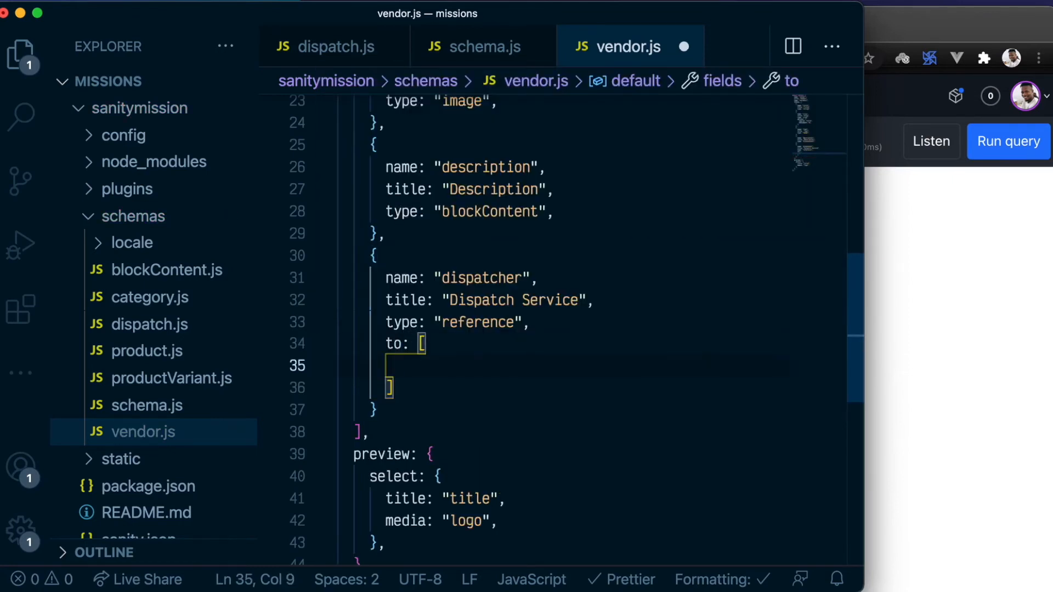
text({)
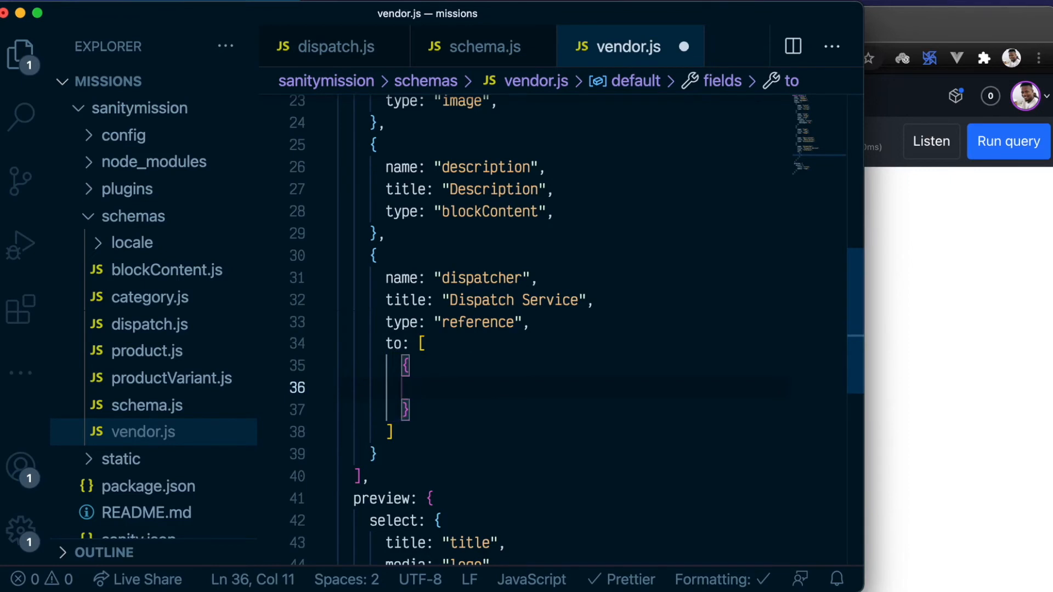
text(type: ")
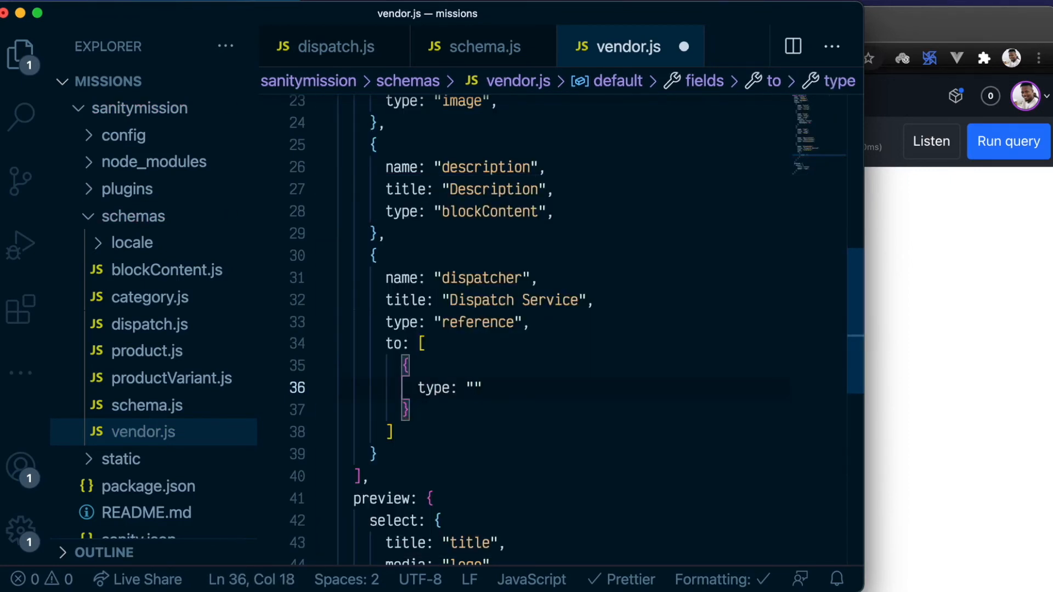
text(dispa)
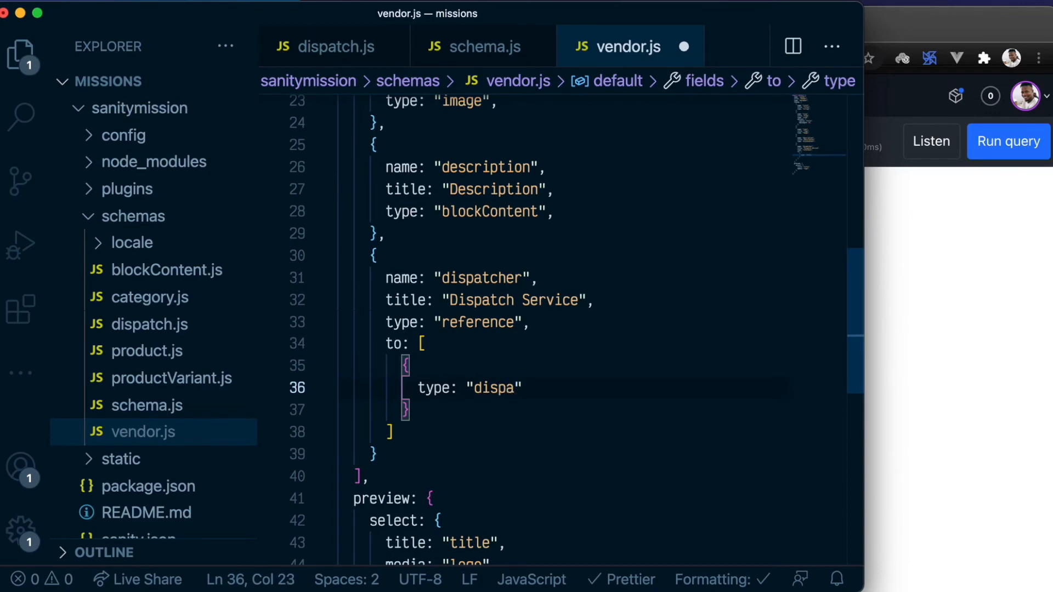
text(tch)
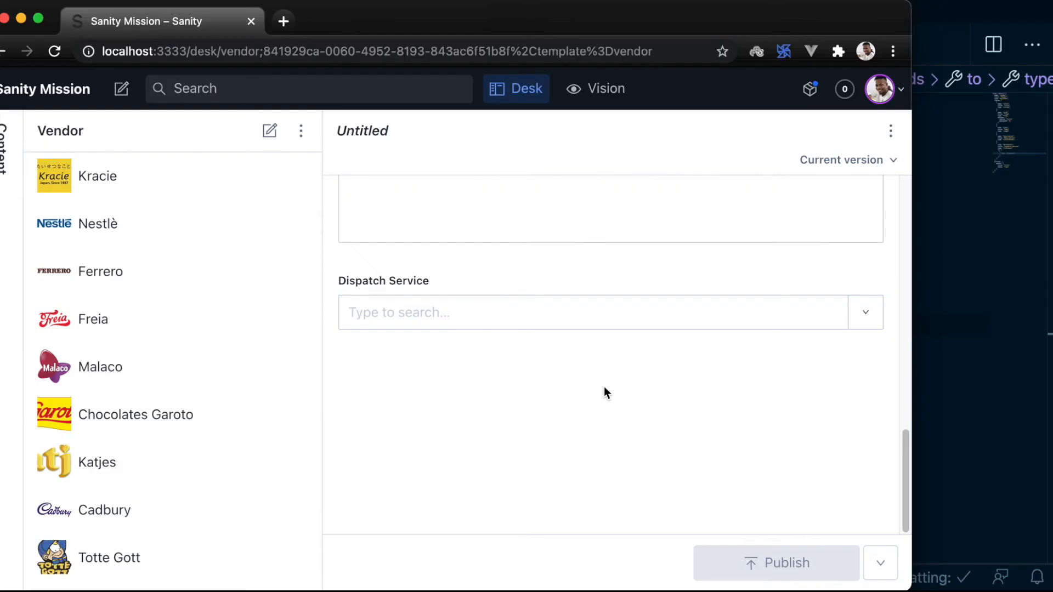
mouse_move(583, 391)
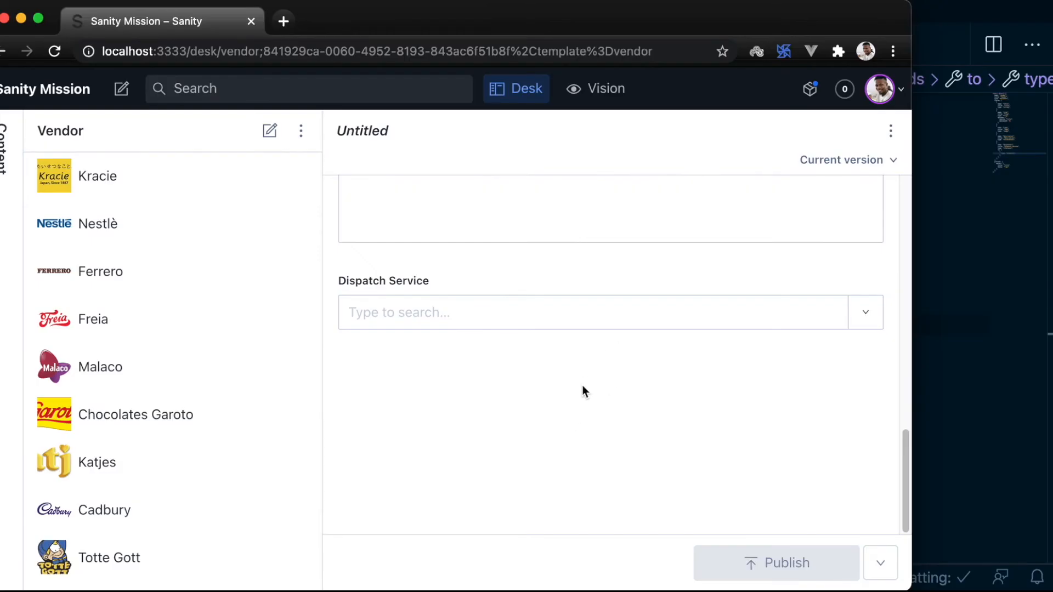
mouse_move(573, 347)
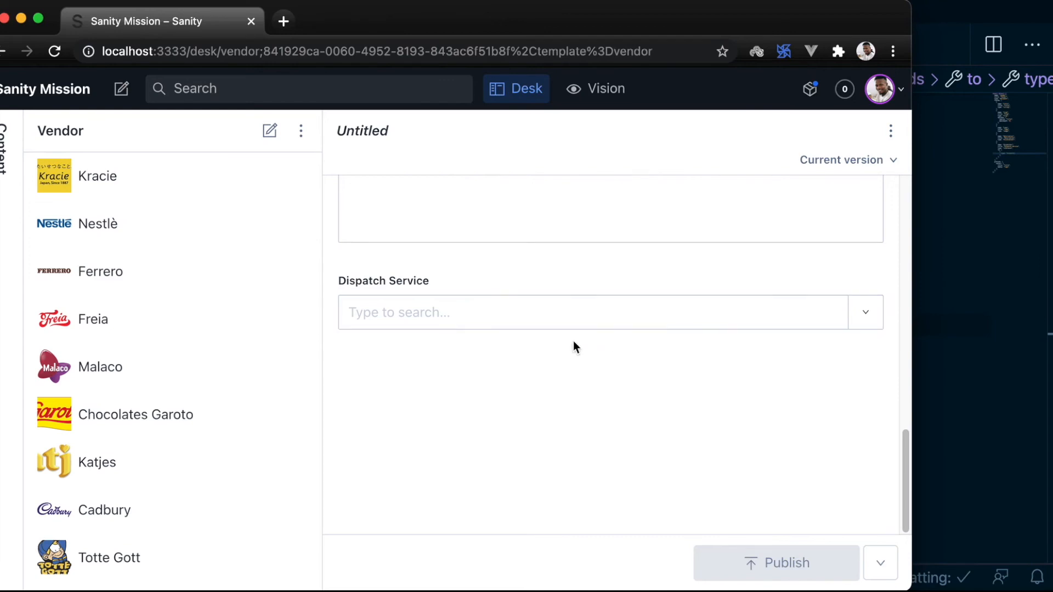
Step: Check the Dispatch Service dropdown lists FedEx and DHL, then open the Nestlè vendor
click(865, 312)
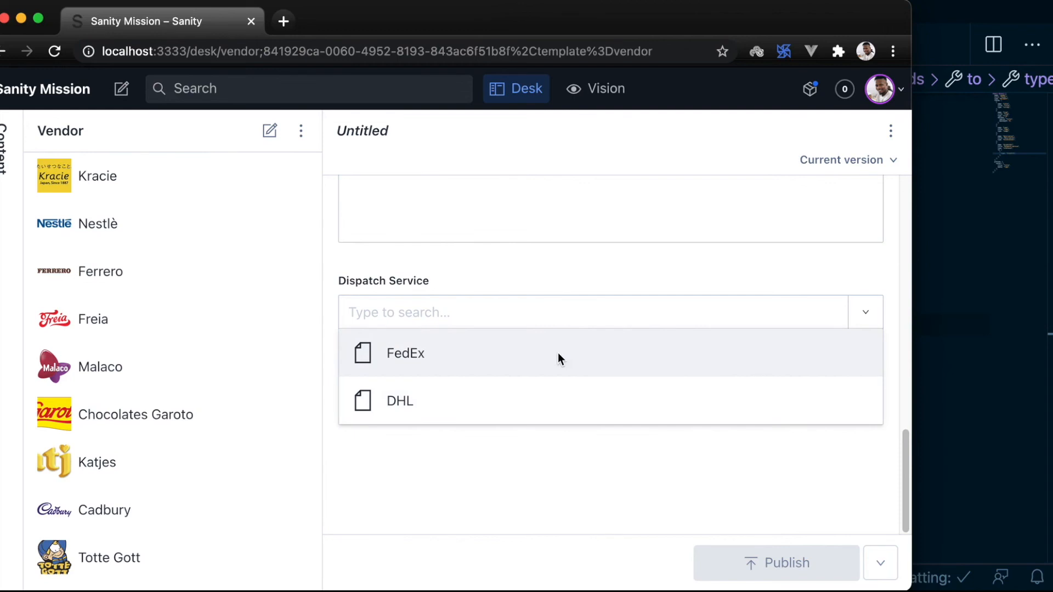
mouse_move(461, 463)
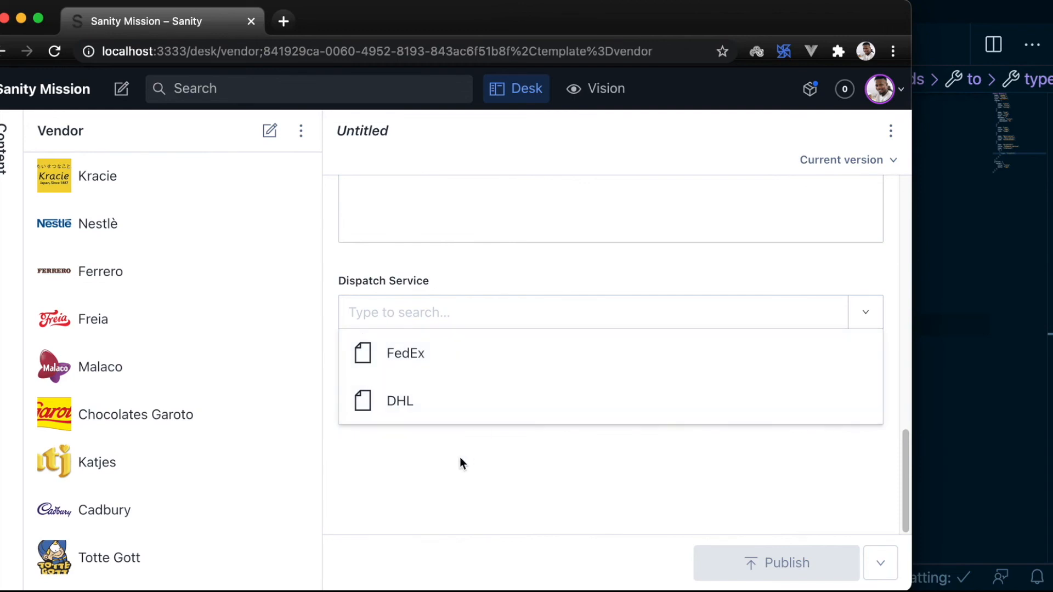
click(479, 452)
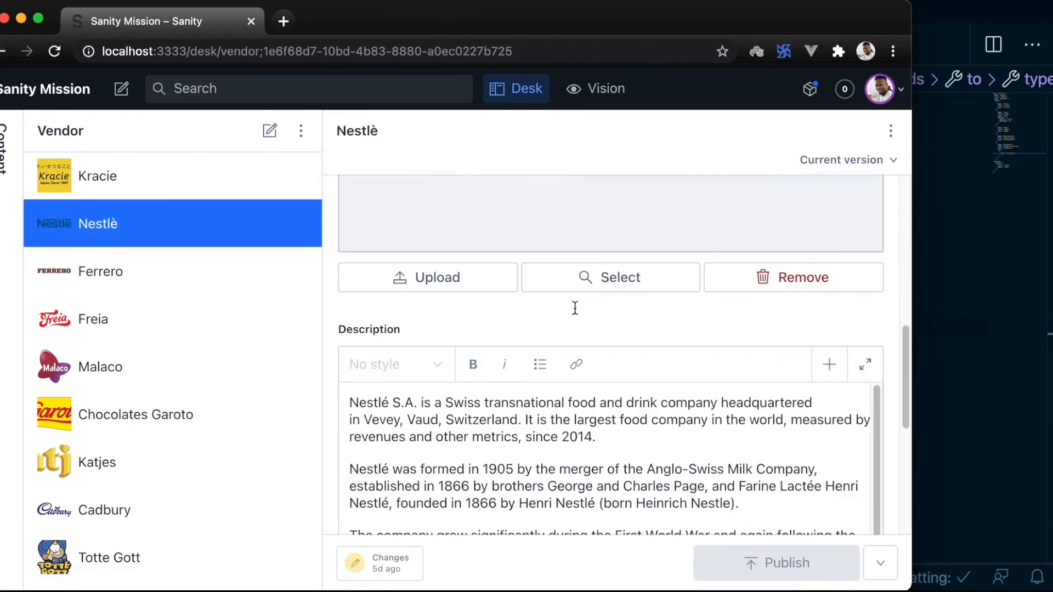
Step: Scroll the Nestlè vendor form to reveal the empty Dispatch Service field below the description
scroll(down, 3)
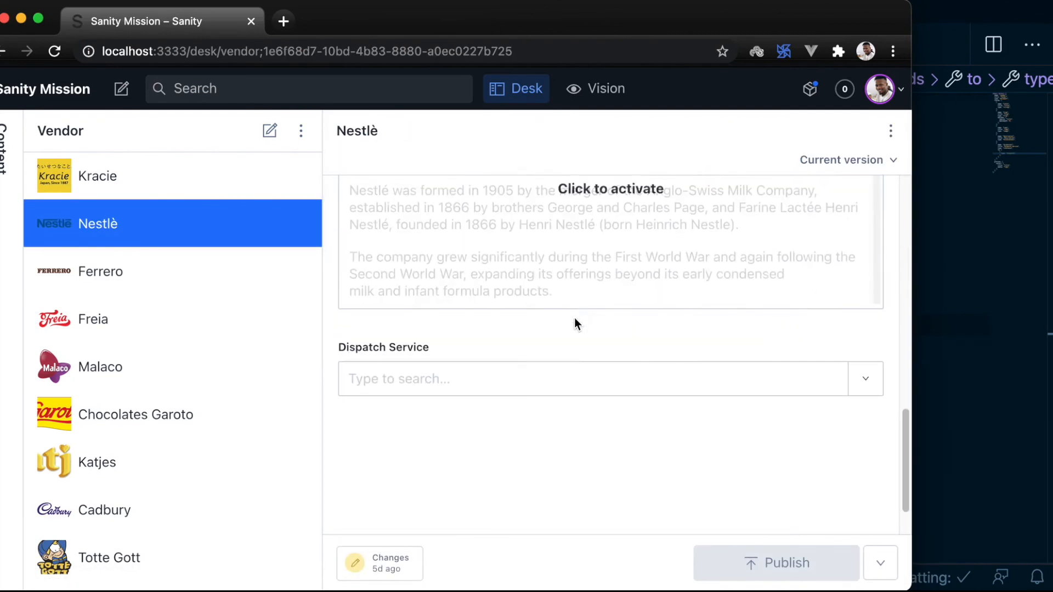